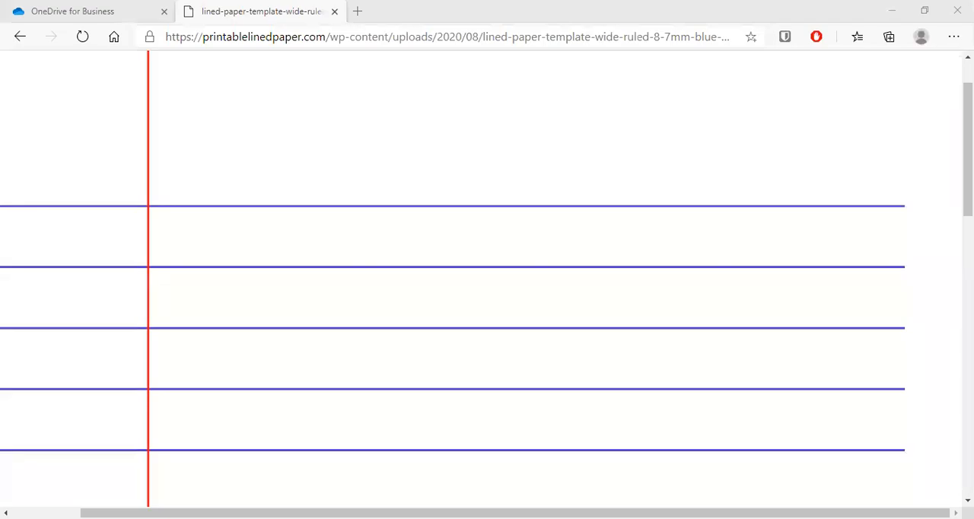
pyautogui.moveTo(754, 128)
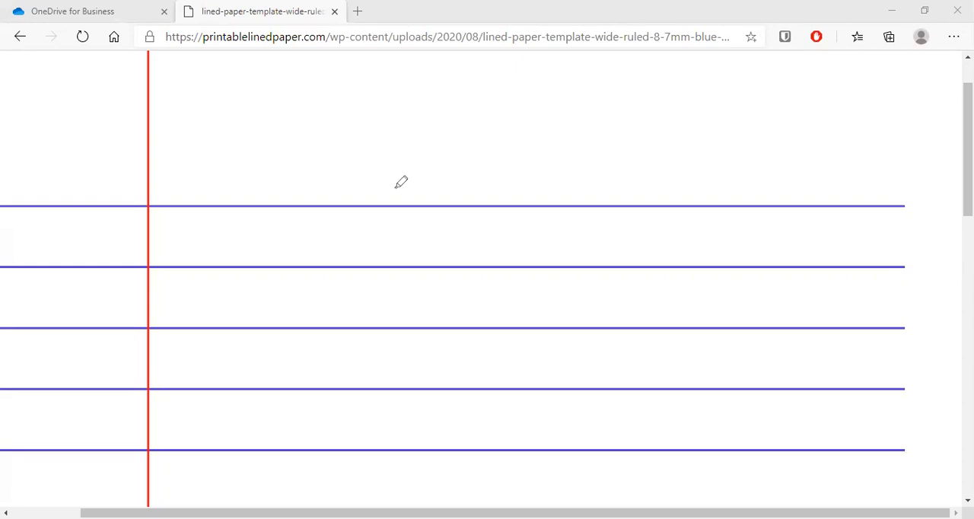
pyautogui.moveTo(159, 97)
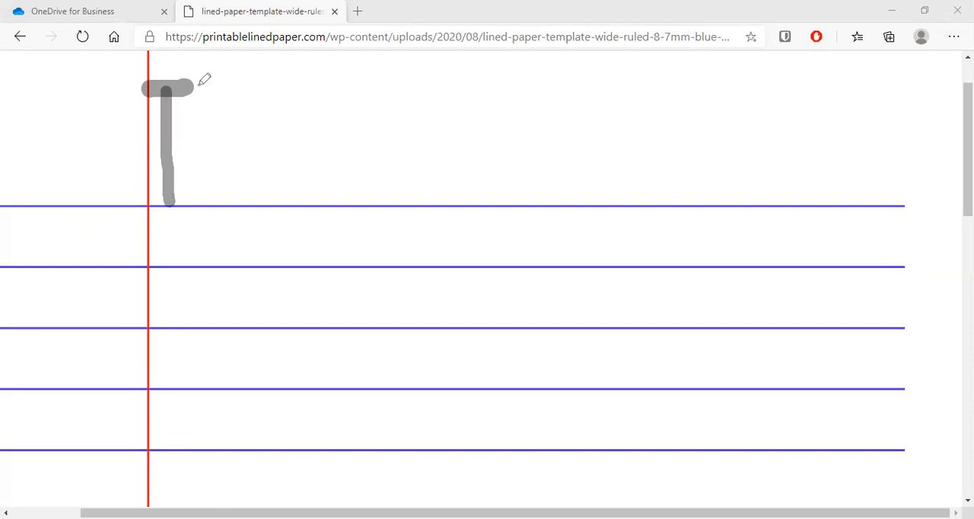
# - Handwrite the word 'Thursday' in grey pen strokes on the top ruled line
pyautogui.moveTo(200, 82); pyautogui.dragTo(204, 198)
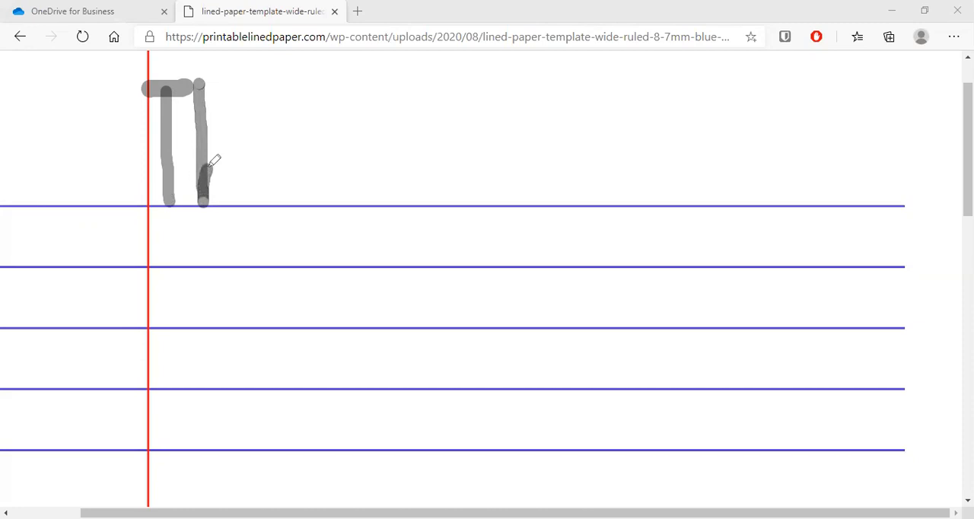
pyautogui.moveTo(211, 160); pyautogui.dragTo(234, 196)
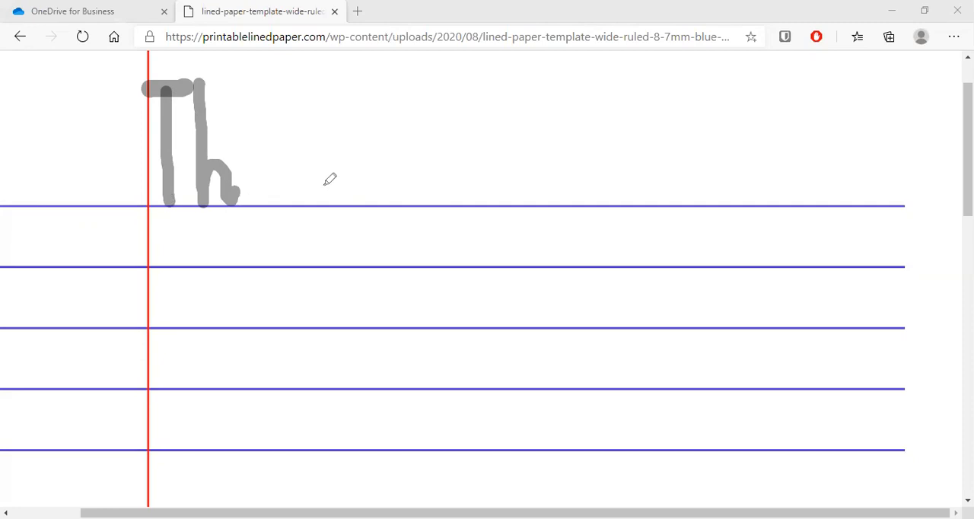
pyautogui.moveTo(253, 165)
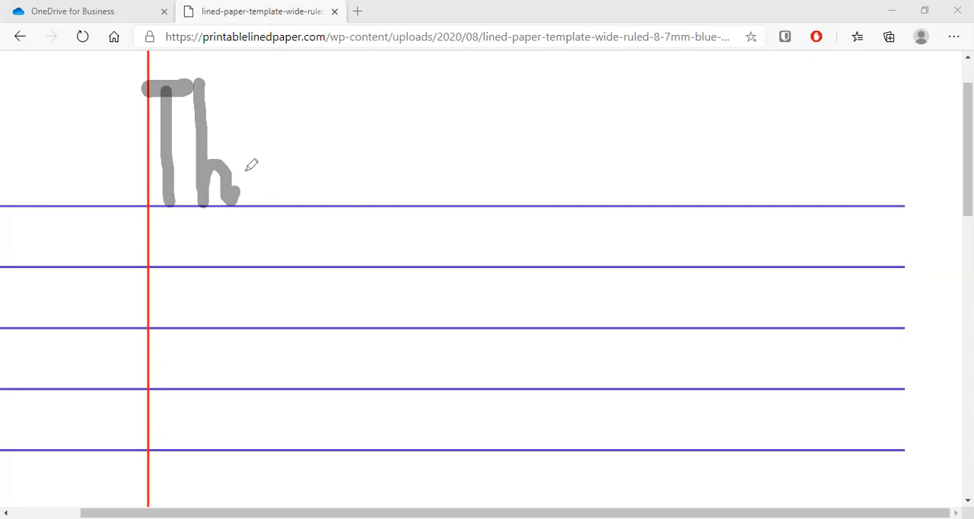
pyautogui.moveTo(244, 160); pyautogui.dragTo(277, 190)
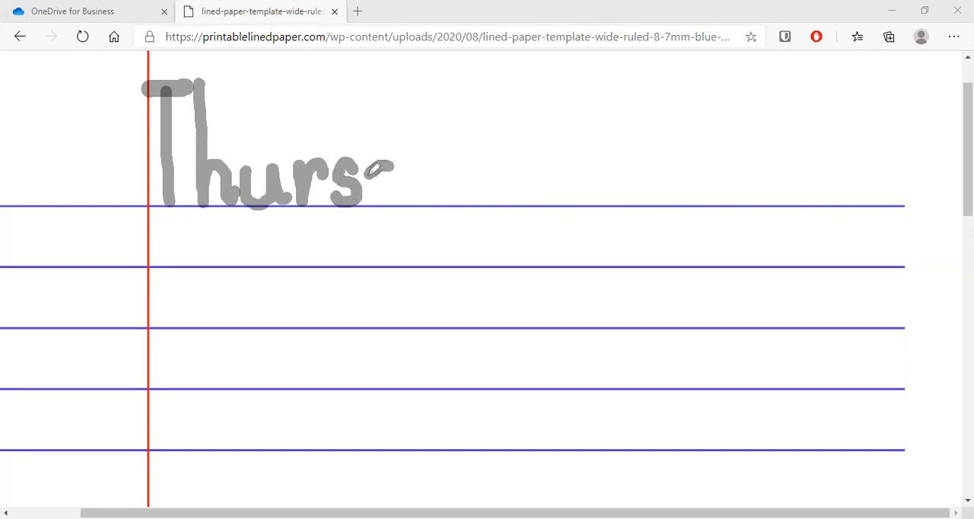
pyautogui.moveTo(373, 170); pyautogui.dragTo(396, 180)
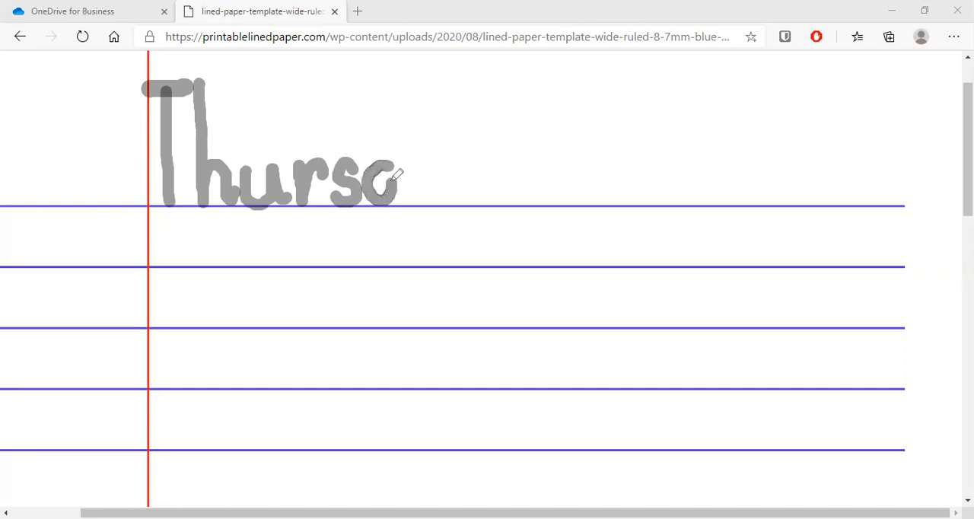
pyautogui.moveTo(392, 180); pyautogui.dragTo(387, 71)
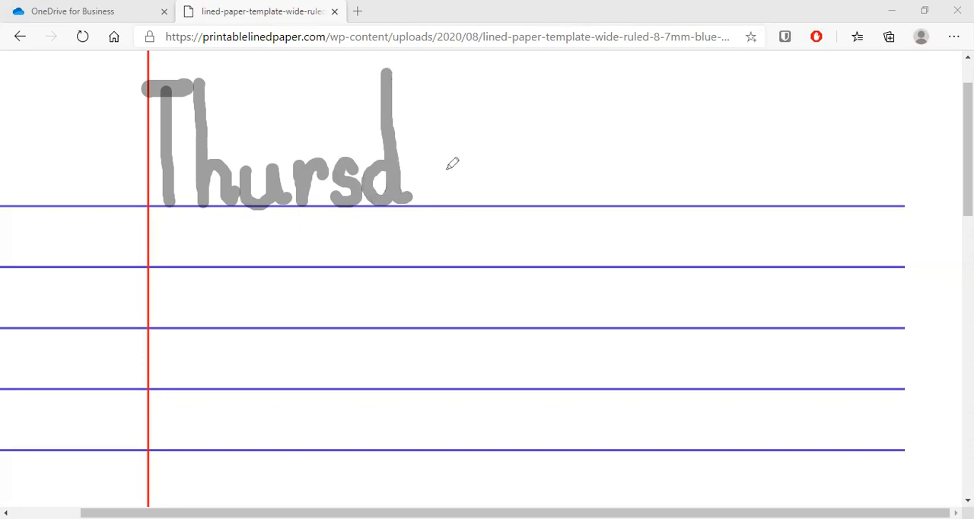
pyautogui.moveTo(434, 164)
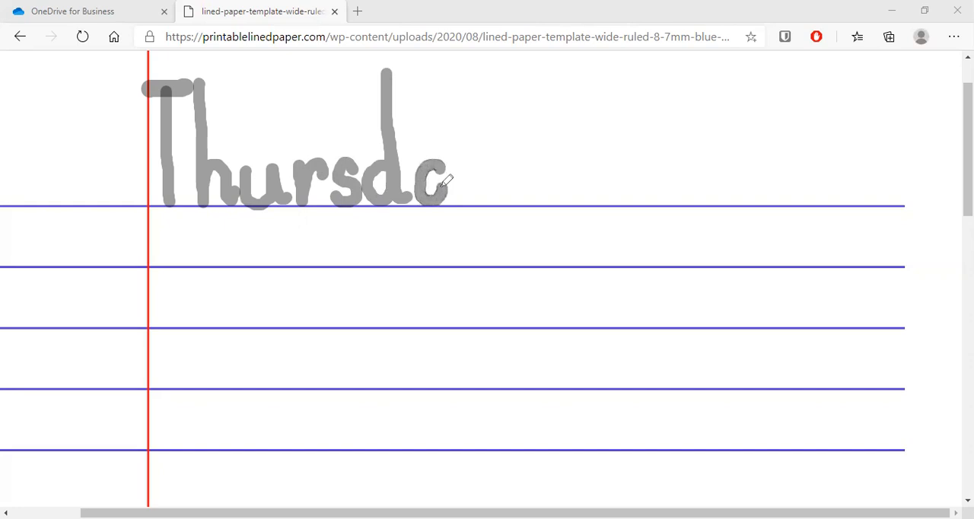
pyautogui.moveTo(439, 170); pyautogui.dragTo(453, 195)
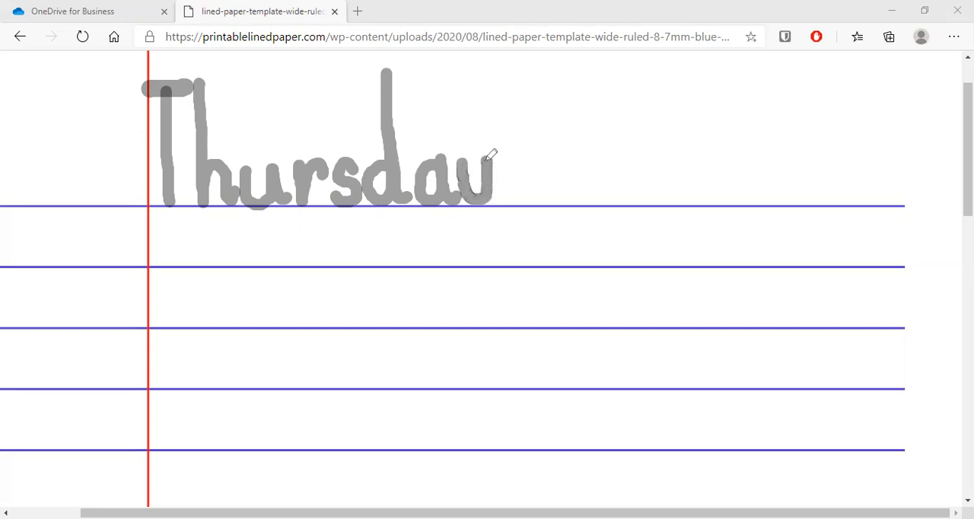
pyautogui.moveTo(487, 164); pyautogui.dragTo(475, 220)
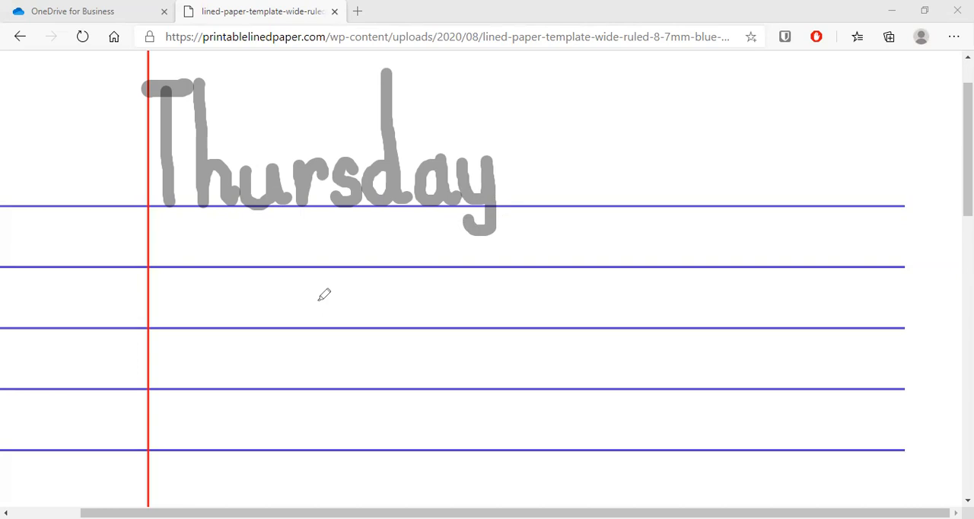
pyautogui.moveTo(526, 162)
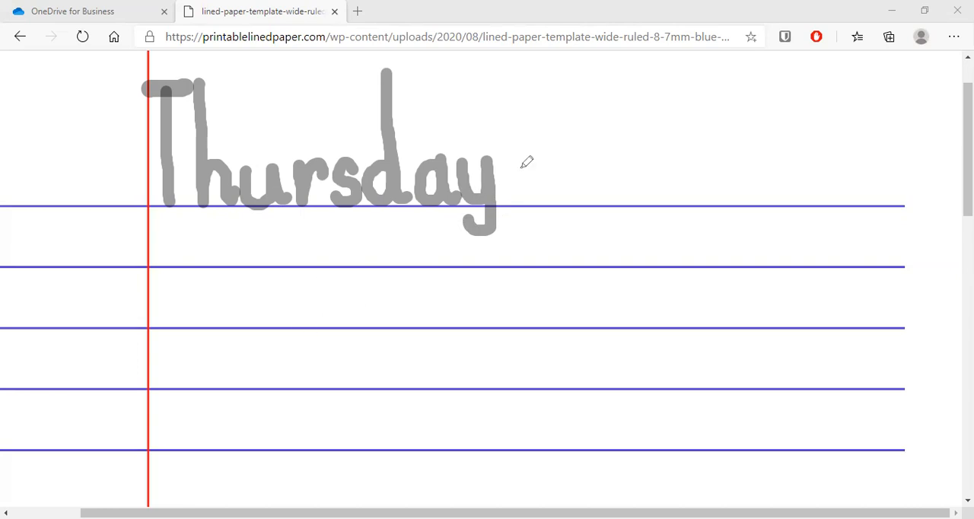
pyautogui.moveTo(535, 152)
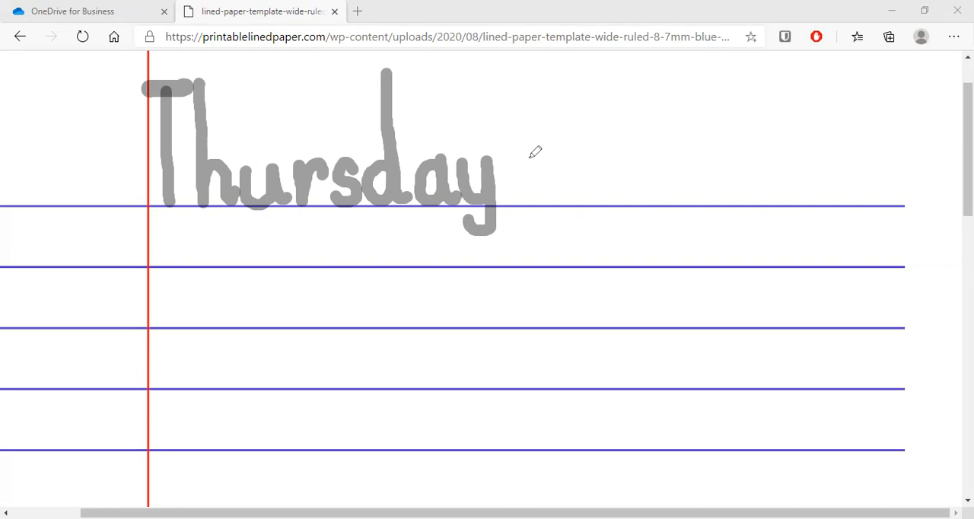
pyautogui.moveTo(538, 155)
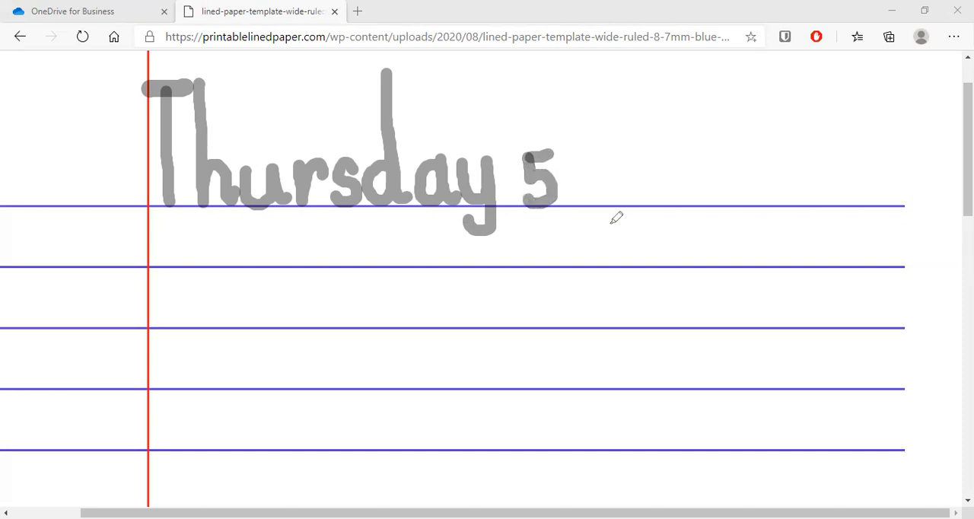
pyautogui.moveTo(596, 169)
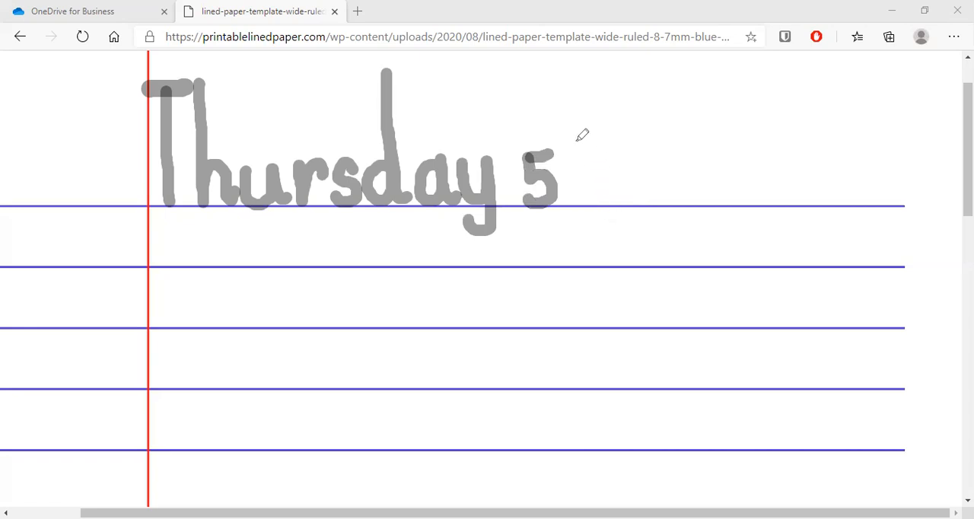
# - Write '5th' after 'Thursday' to complete the date heading
pyautogui.moveTo(581, 137); pyautogui.dragTo(586, 199)
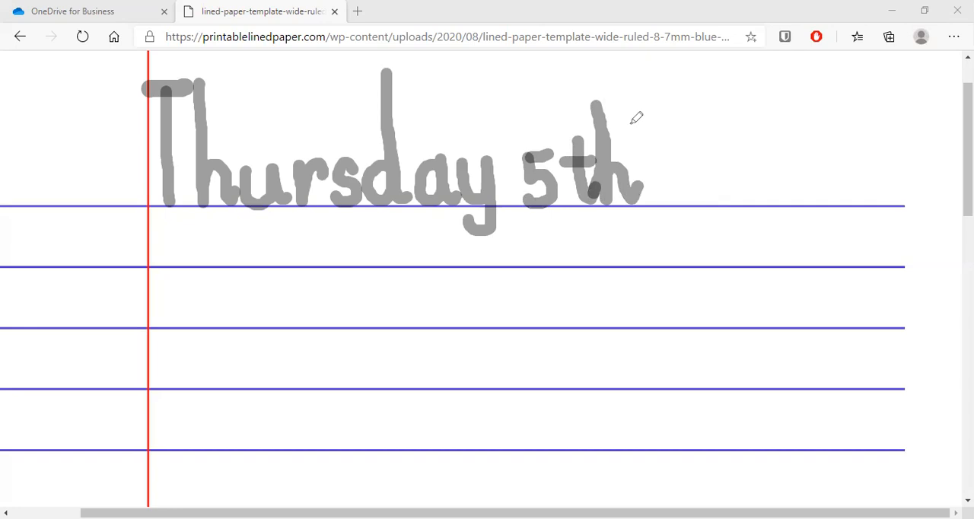
pyautogui.moveTo(159, 227)
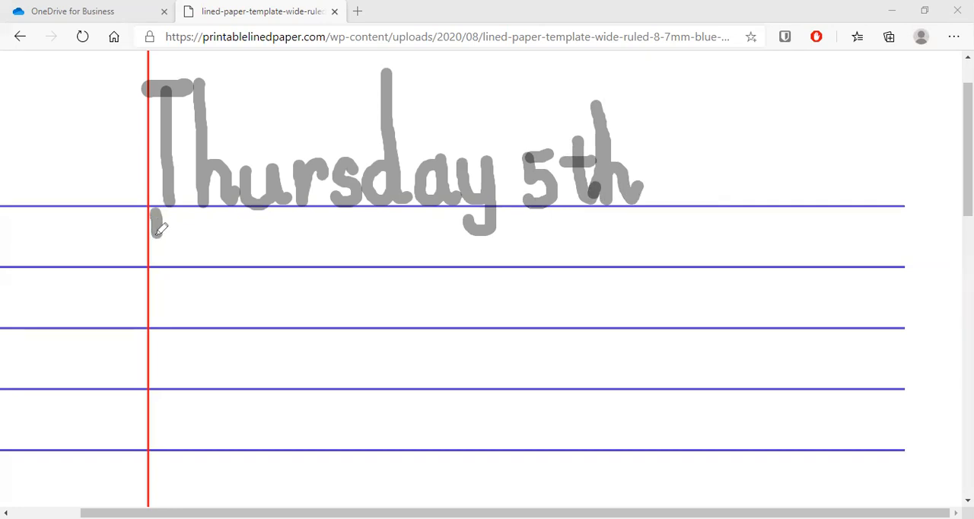
# - Handwrite 'Religious' letter by letter on the line below the date
pyautogui.moveTo(159, 221); pyautogui.dragTo(160, 271)
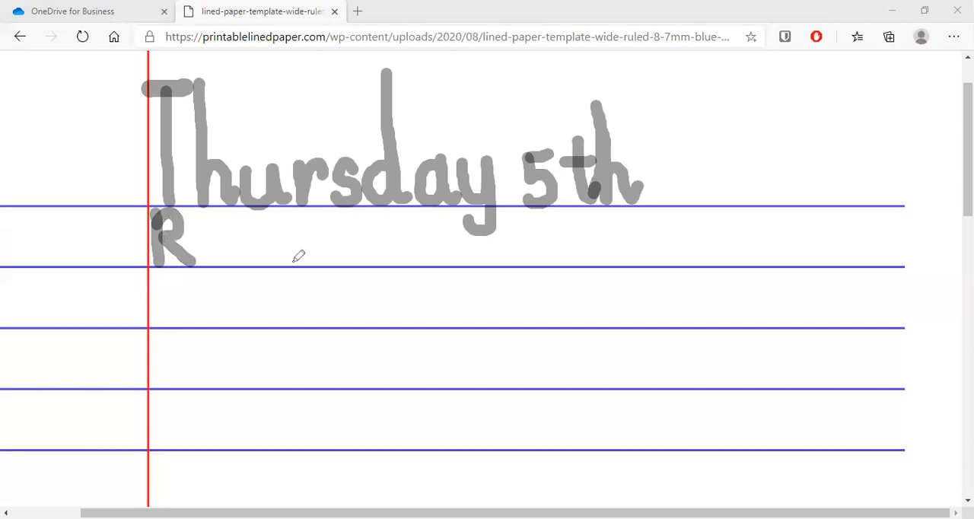
pyautogui.moveTo(280, 261)
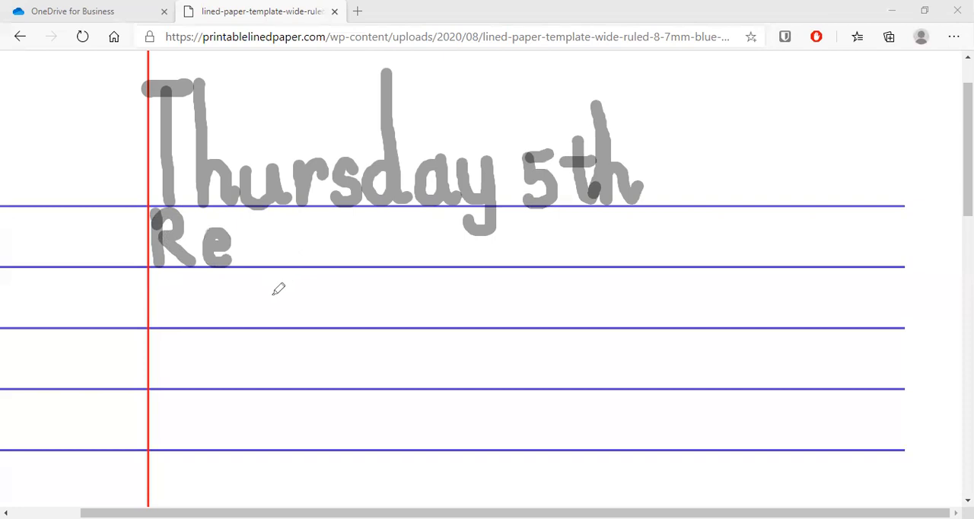
pyautogui.moveTo(245, 201)
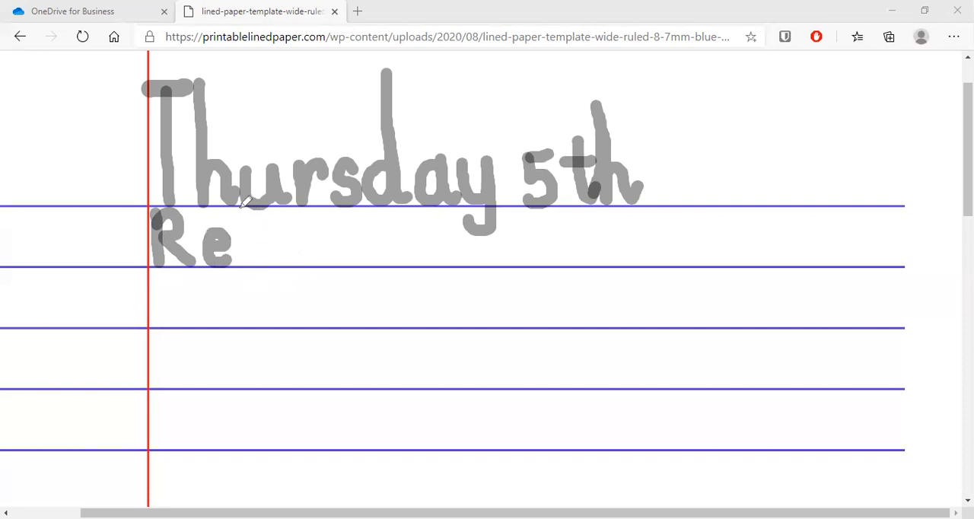
pyautogui.moveTo(245, 201); pyautogui.dragTo(251, 259)
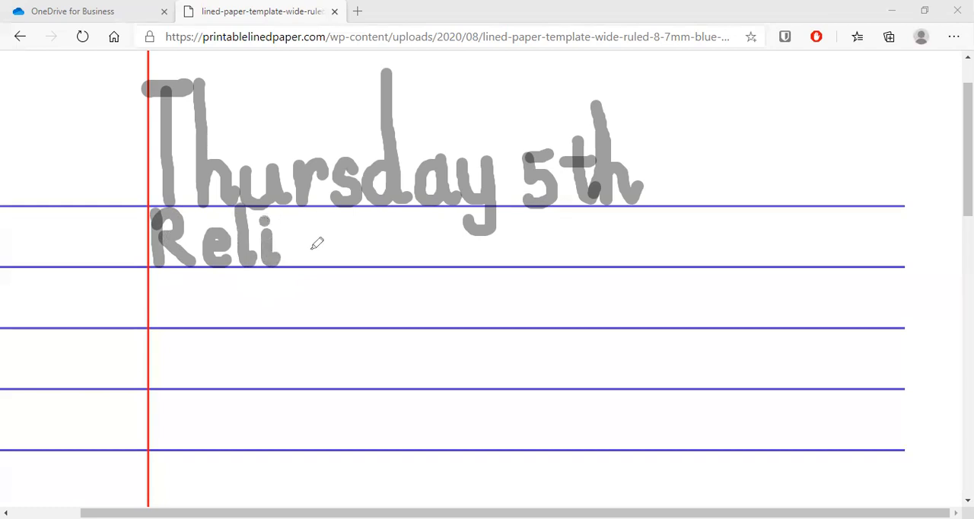
pyautogui.moveTo(310, 231)
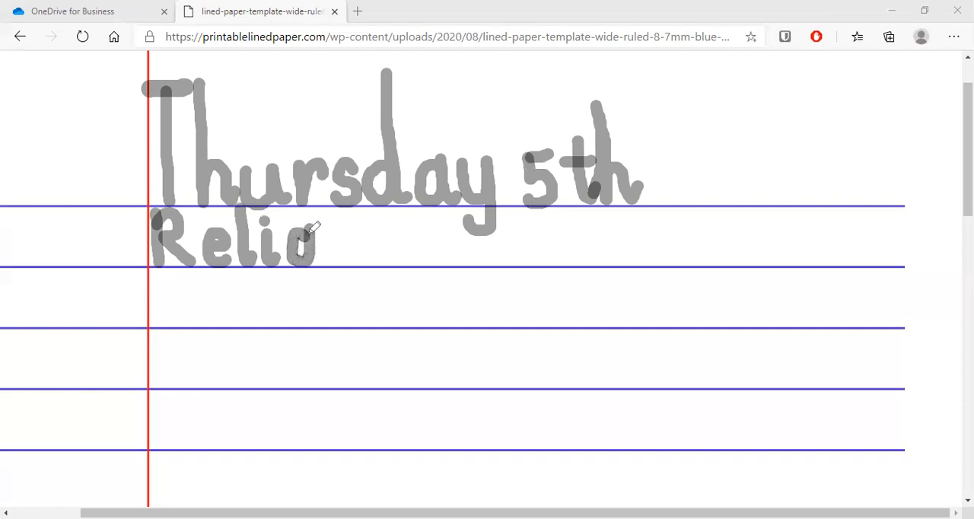
pyautogui.moveTo(305, 236); pyautogui.dragTo(301, 284)
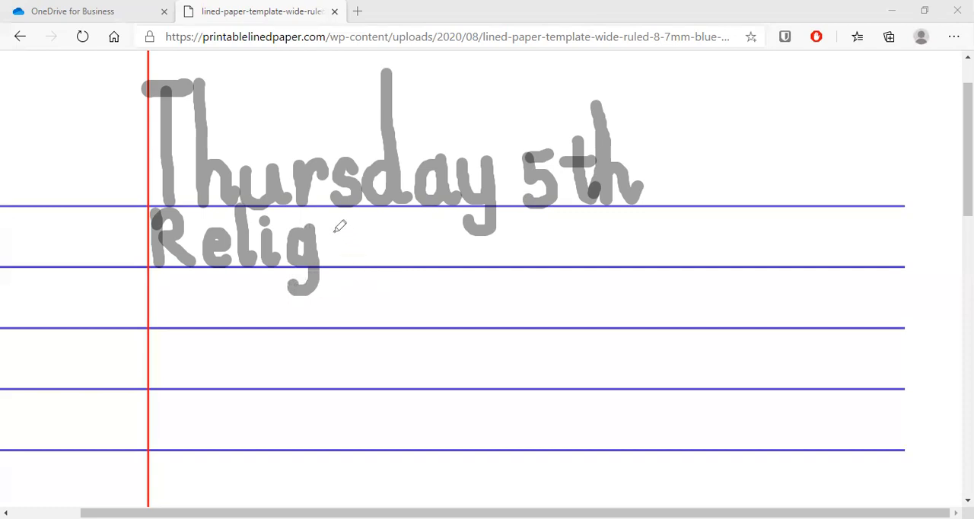
pyautogui.moveTo(341, 225); pyautogui.dragTo(337, 259)
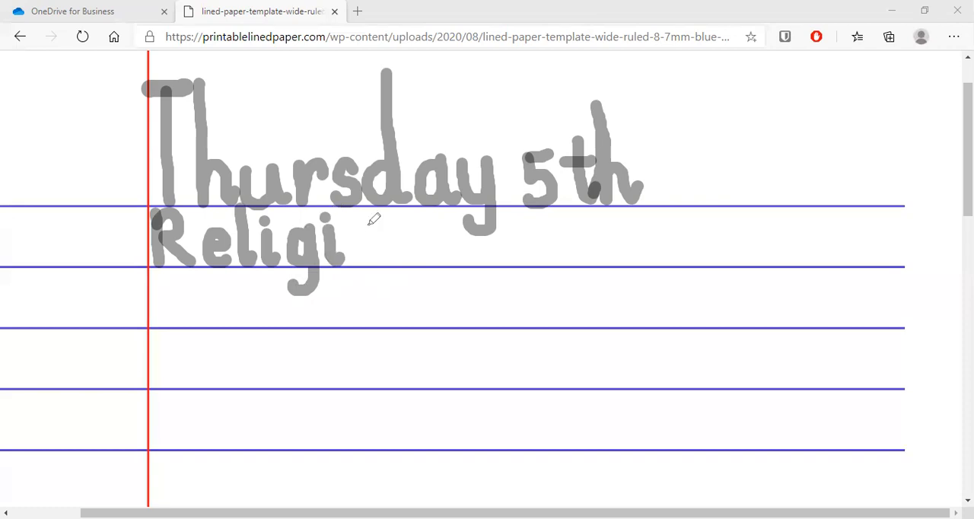
pyautogui.moveTo(364, 227)
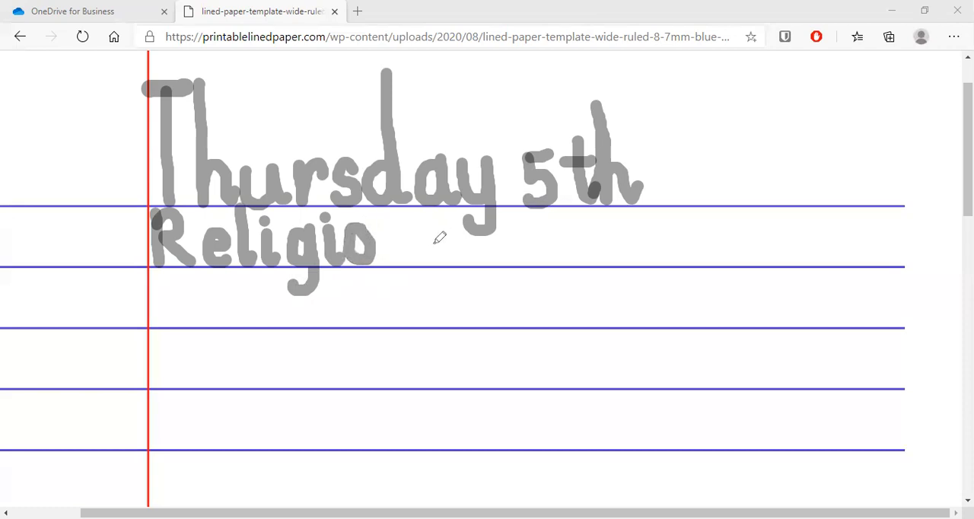
pyautogui.moveTo(402, 233)
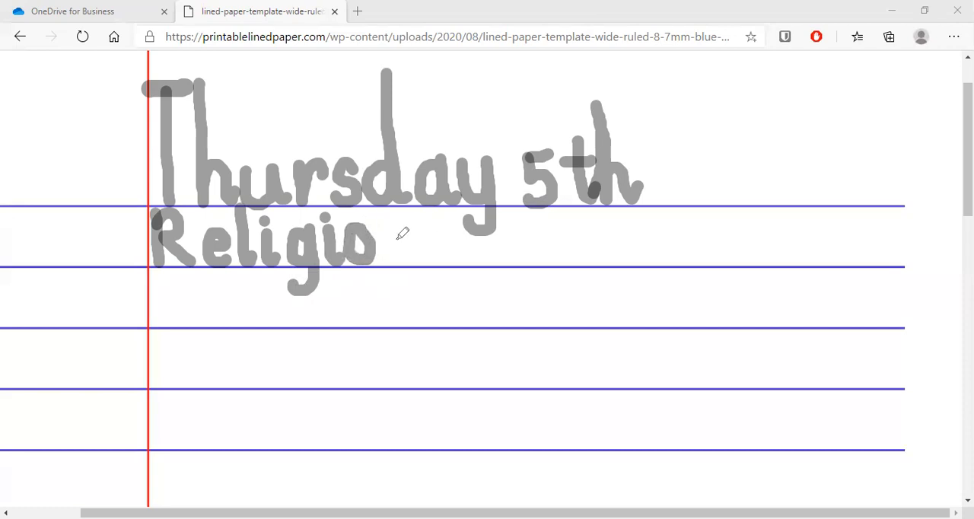
pyautogui.moveTo(383, 241)
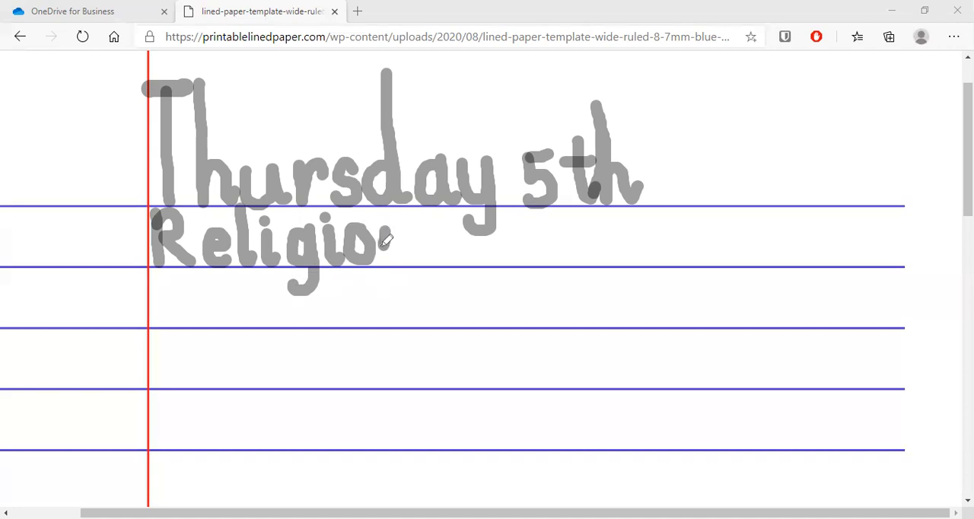
pyautogui.moveTo(373, 240); pyautogui.dragTo(396, 258)
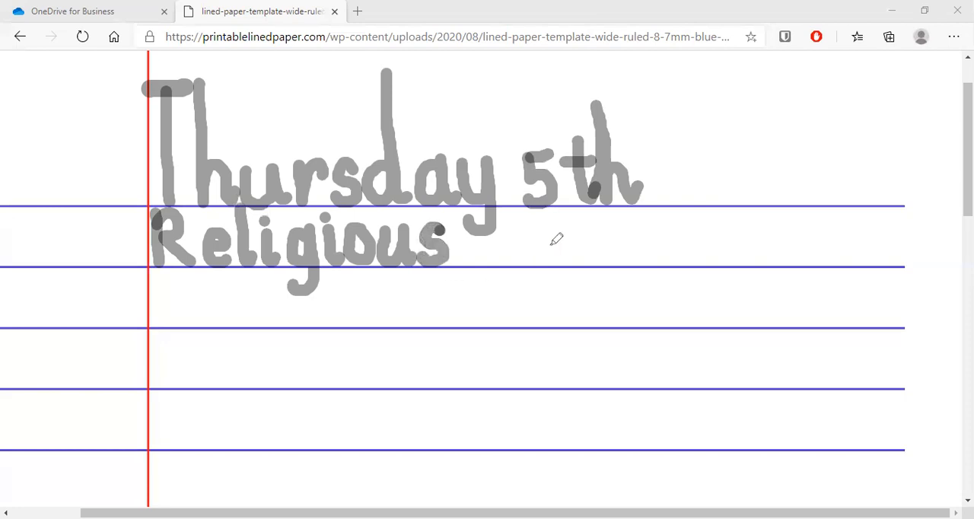
pyautogui.moveTo(530, 210)
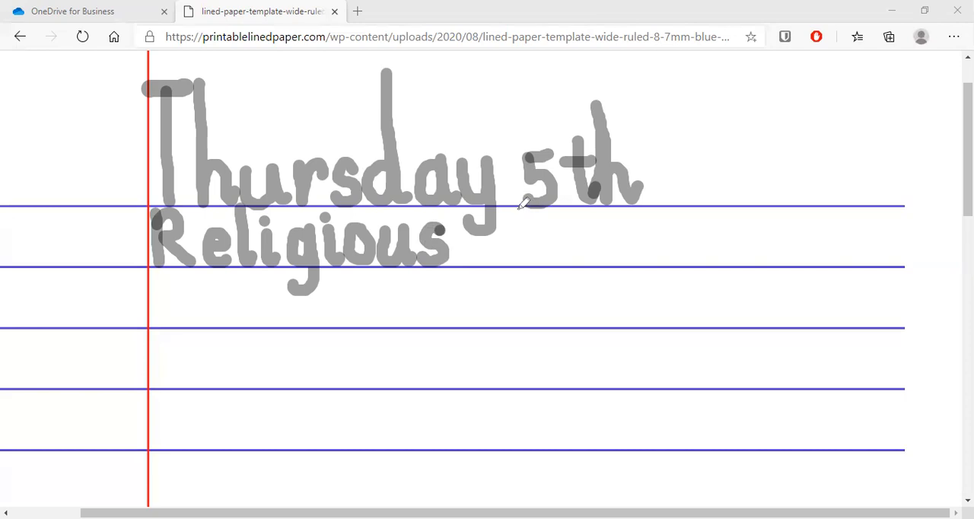
# - Handwrite 'Education' after 'Religious', from the capital E through the final n
pyautogui.moveTo(520, 204); pyautogui.dragTo(525, 262)
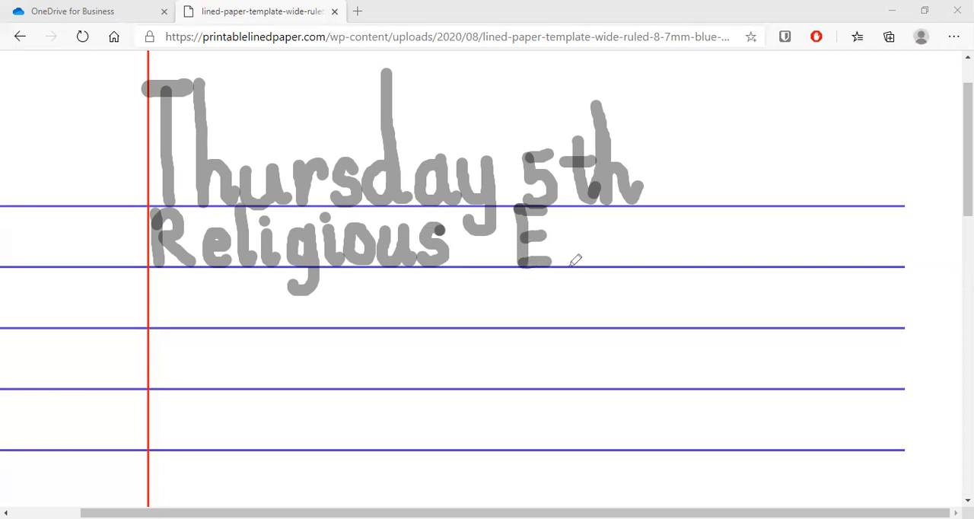
pyautogui.moveTo(575, 237)
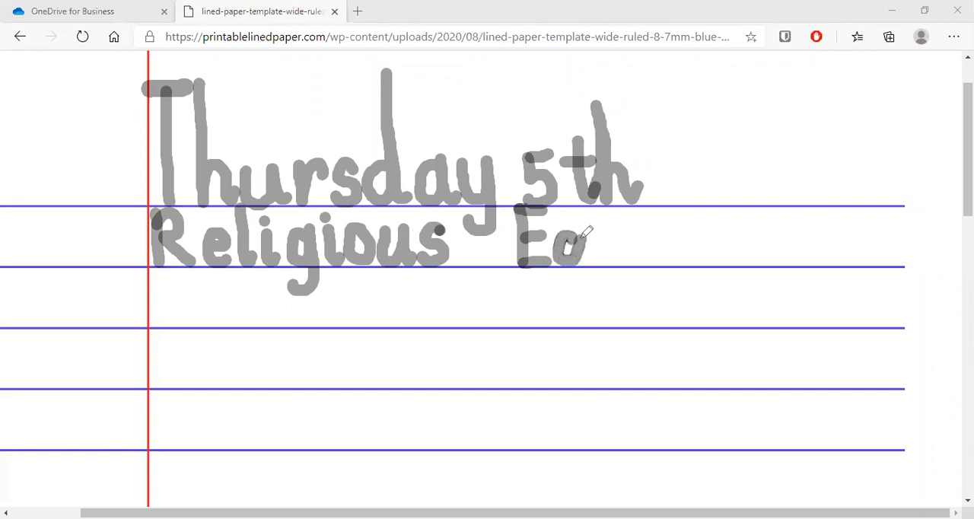
pyautogui.moveTo(581, 213); pyautogui.dragTo(601, 258)
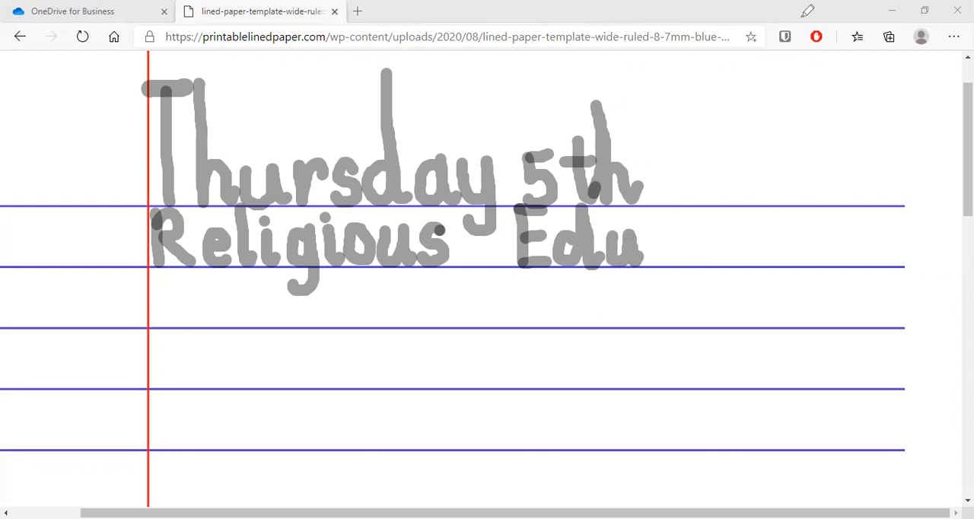
pyautogui.moveTo(664, 234)
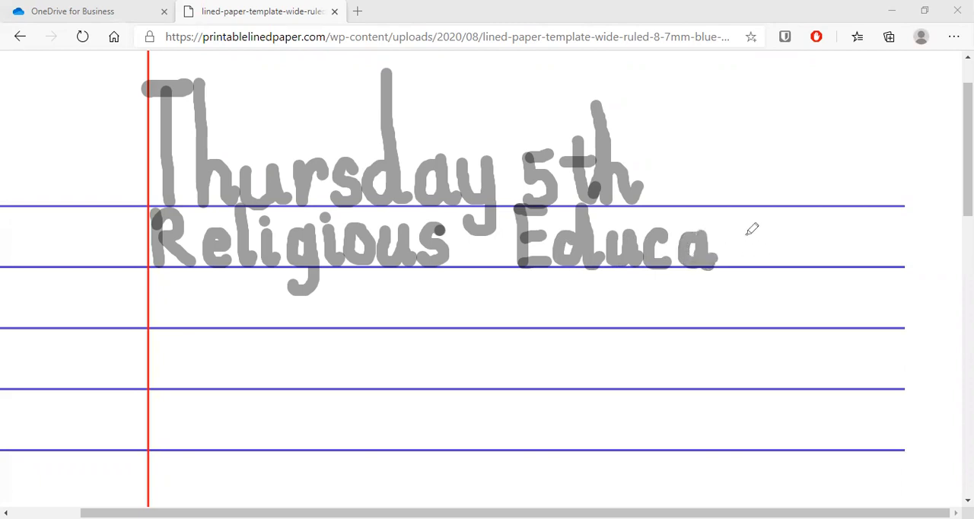
pyautogui.moveTo(727, 214)
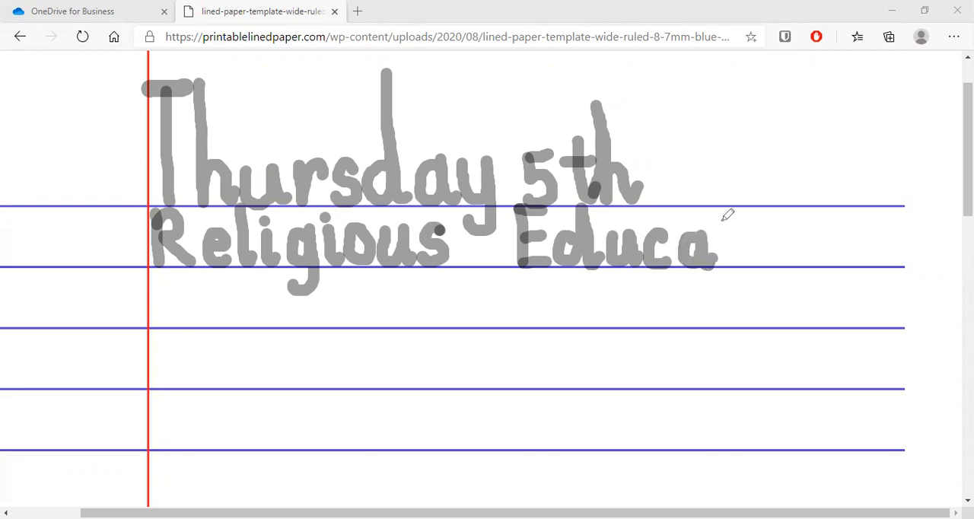
pyautogui.moveTo(715, 243); pyautogui.dragTo(738, 259)
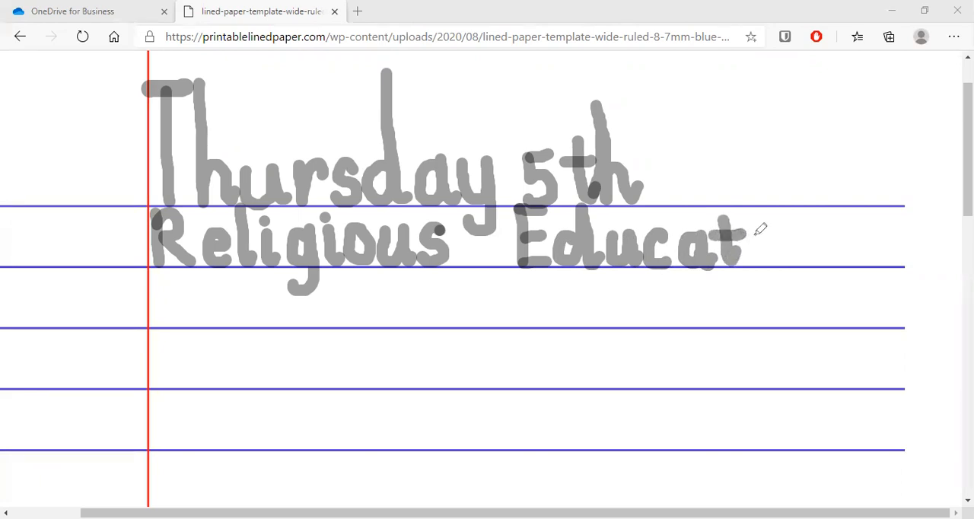
pyautogui.moveTo(767, 231)
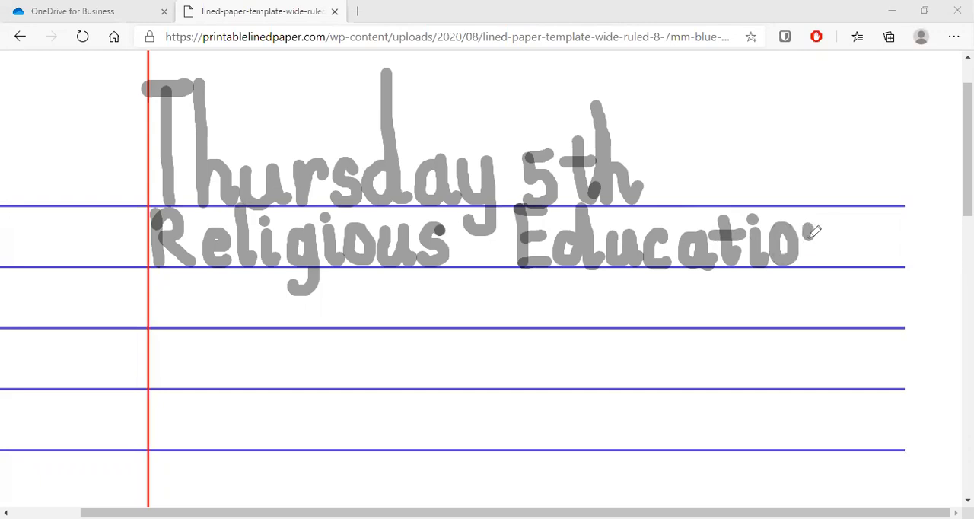
pyautogui.moveTo(799, 228); pyautogui.dragTo(830, 259)
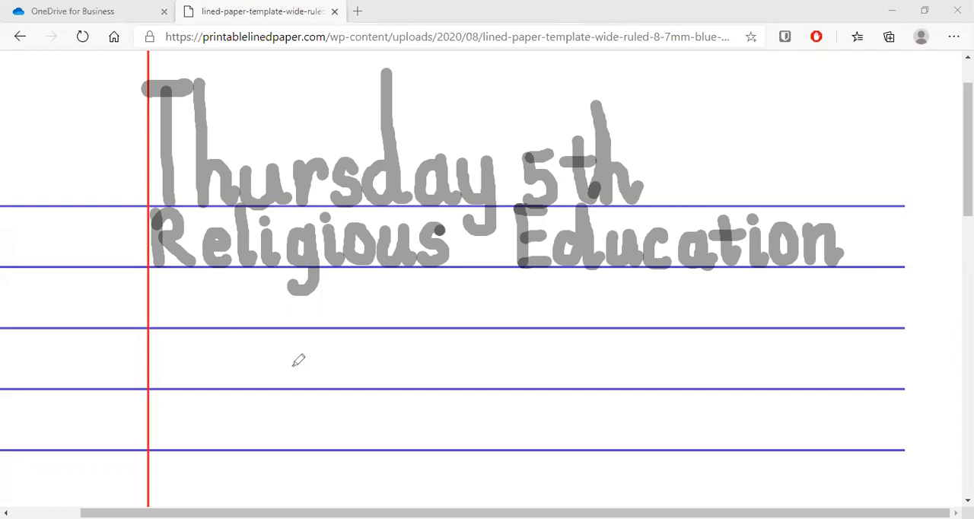
pyautogui.moveTo(156, 274)
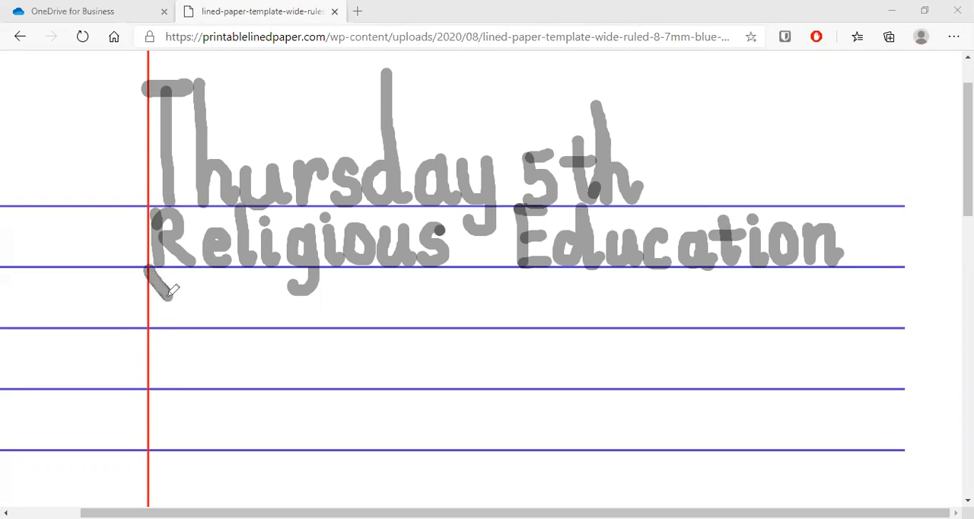
pyautogui.moveTo(179, 318)
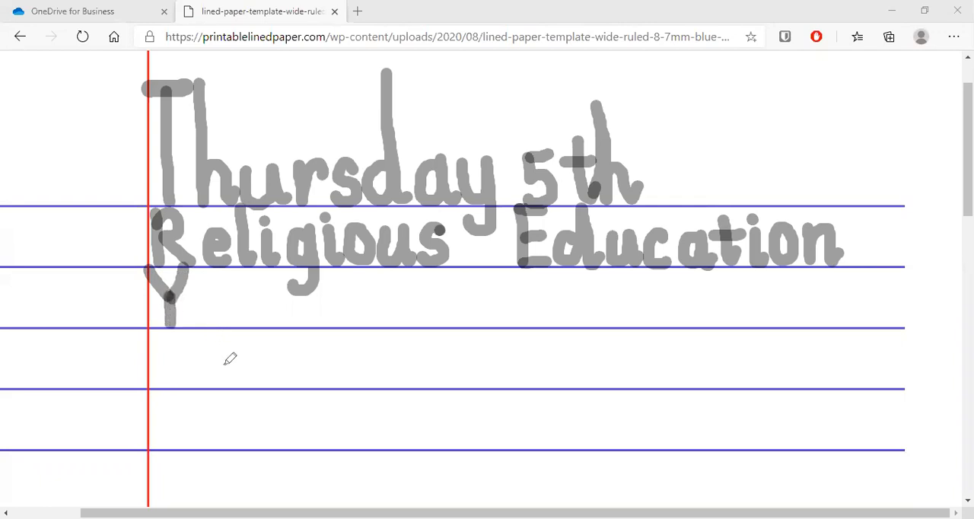
pyautogui.moveTo(209, 306)
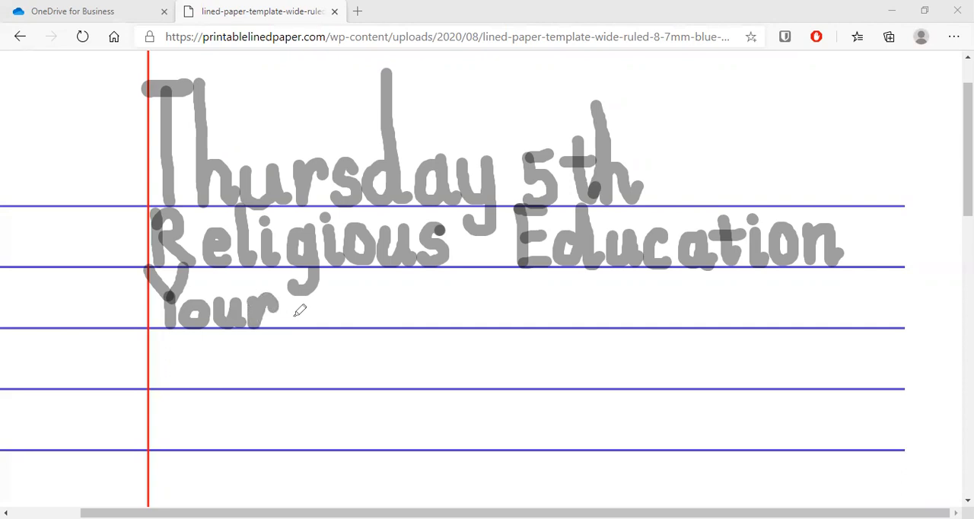
pyautogui.moveTo(346, 307)
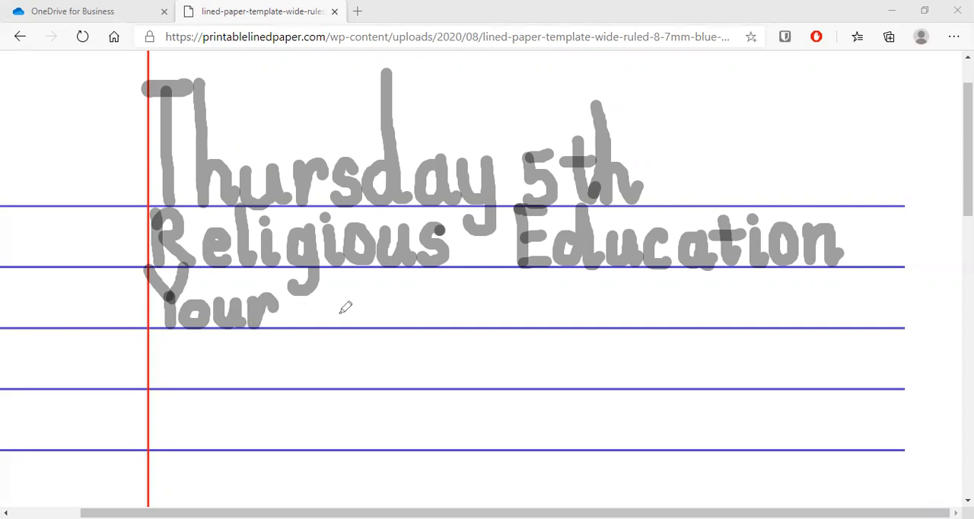
pyautogui.moveTo(341, 302)
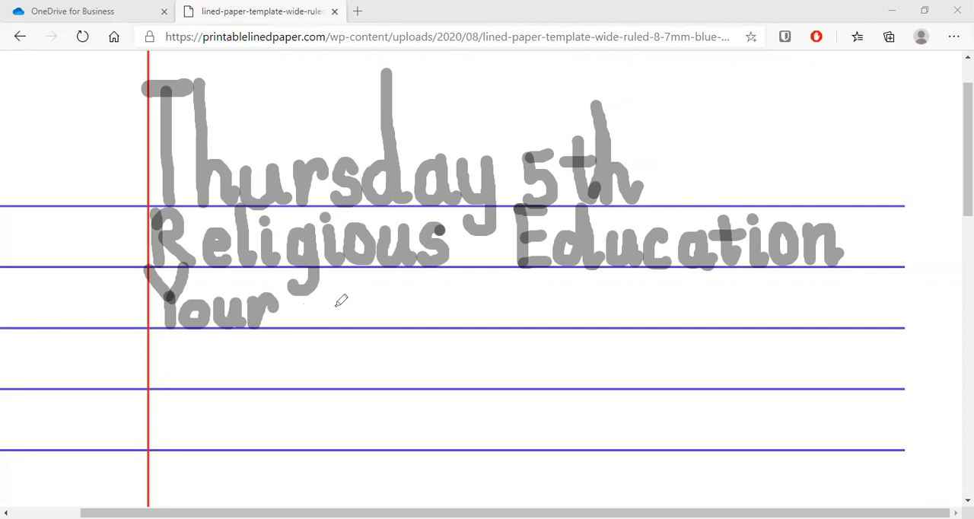
pyautogui.moveTo(362, 302)
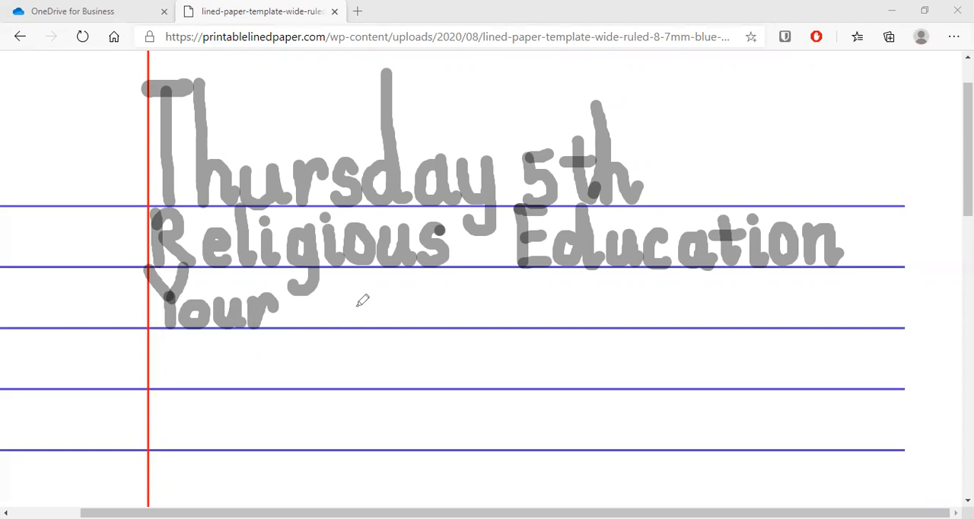
pyautogui.moveTo(362, 297)
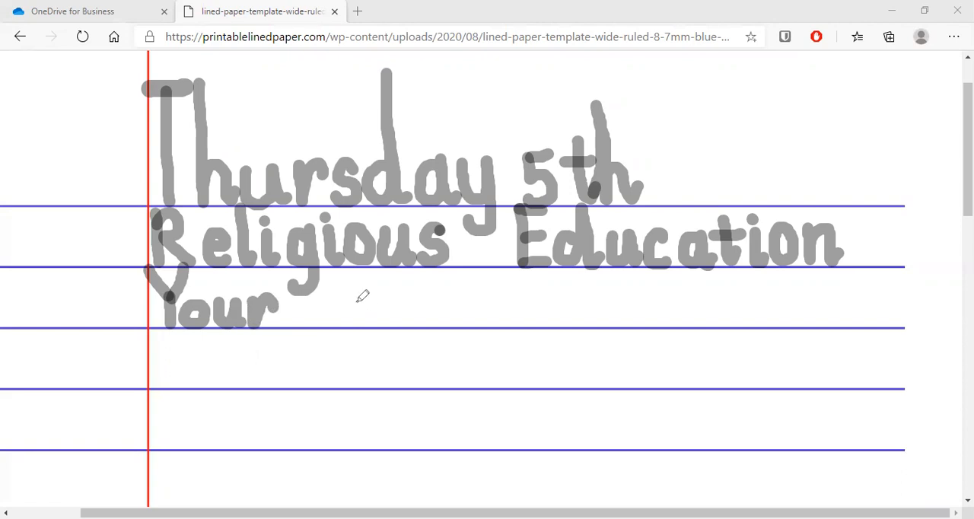
pyautogui.moveTo(353, 300)
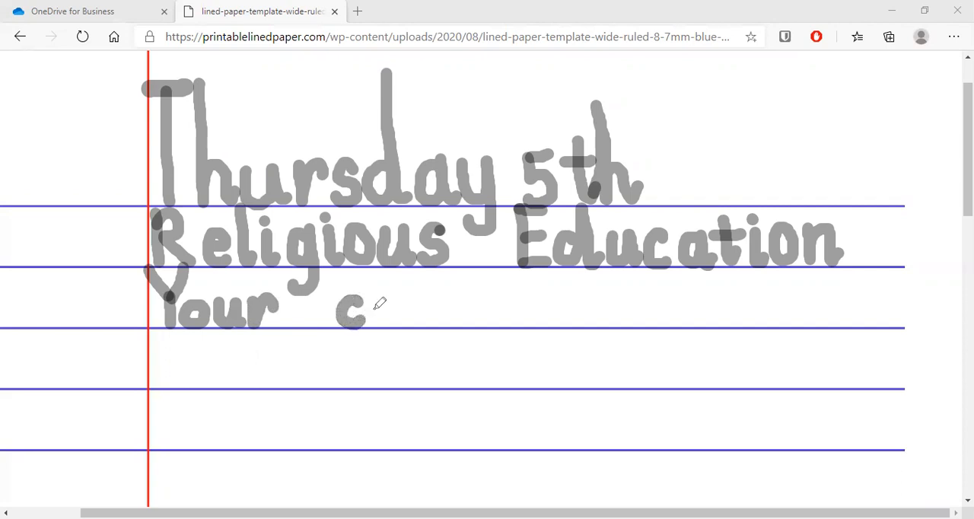
pyautogui.moveTo(378, 295)
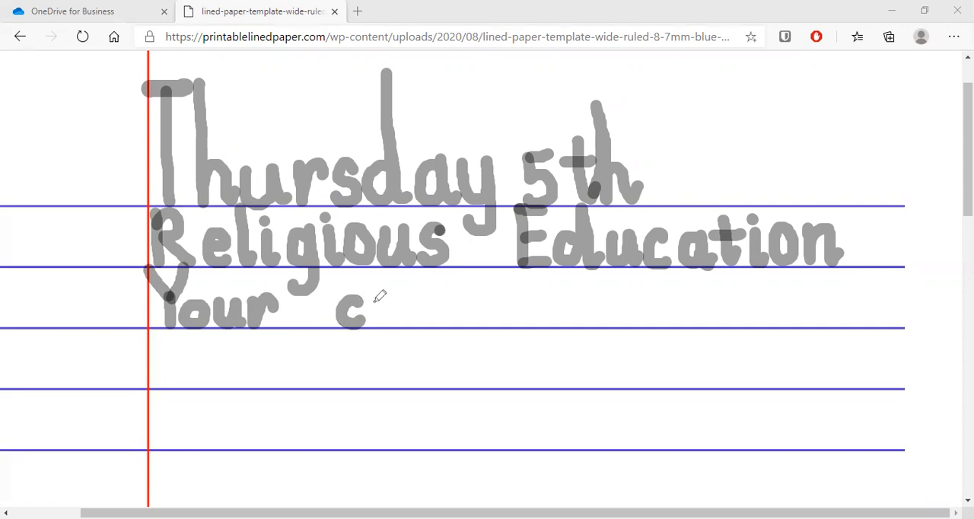
pyautogui.moveTo(383, 295)
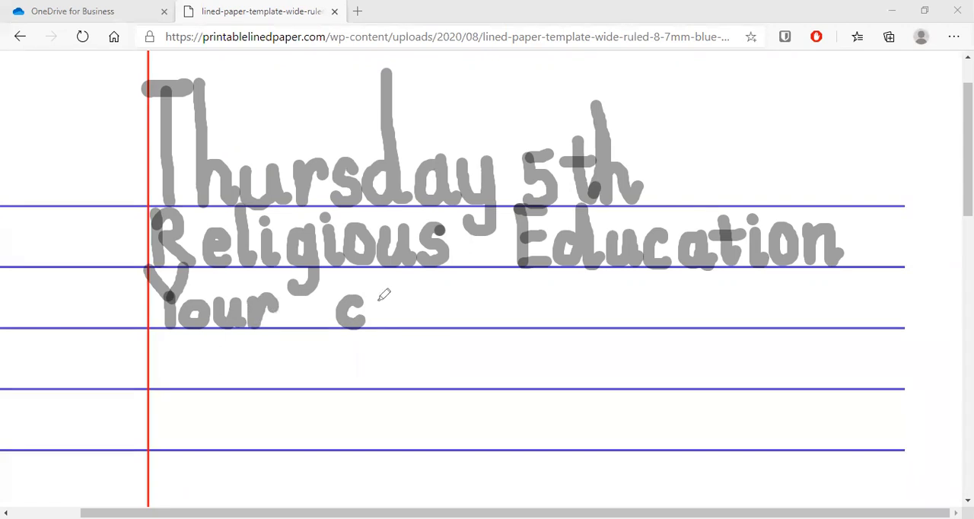
pyautogui.moveTo(365, 317)
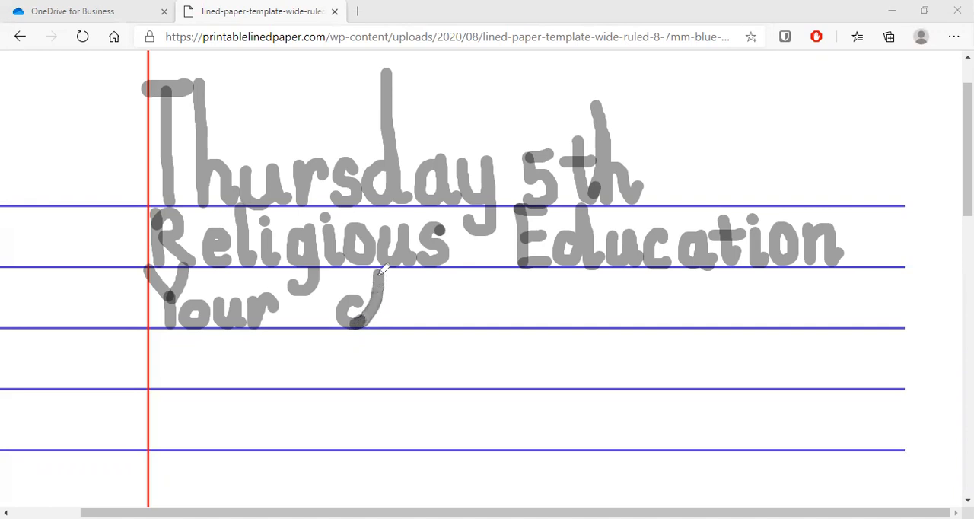
pyautogui.moveTo(388, 284)
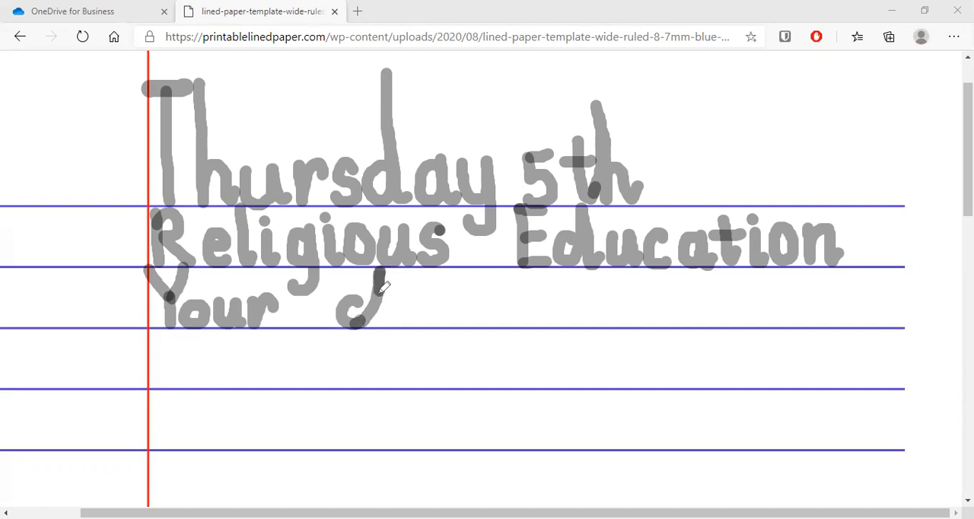
pyautogui.moveTo(384, 318)
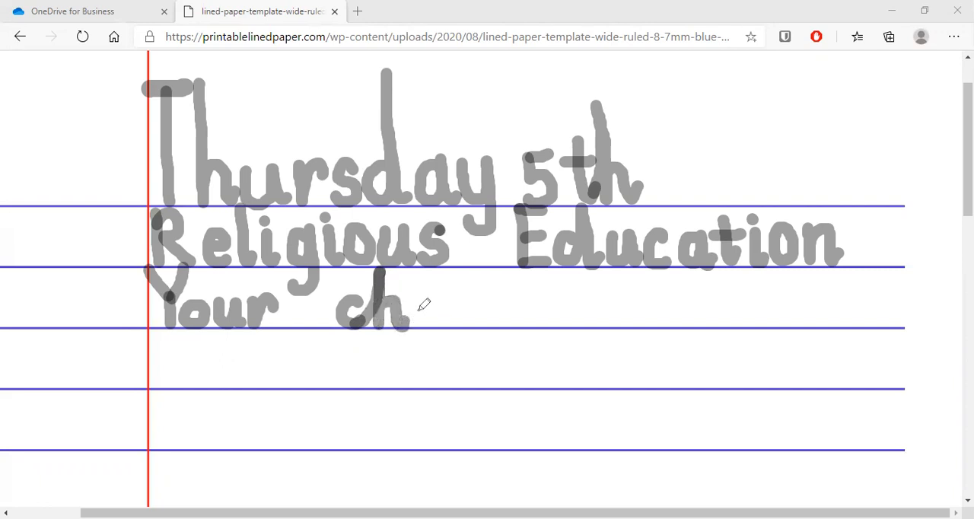
pyautogui.moveTo(423, 304)
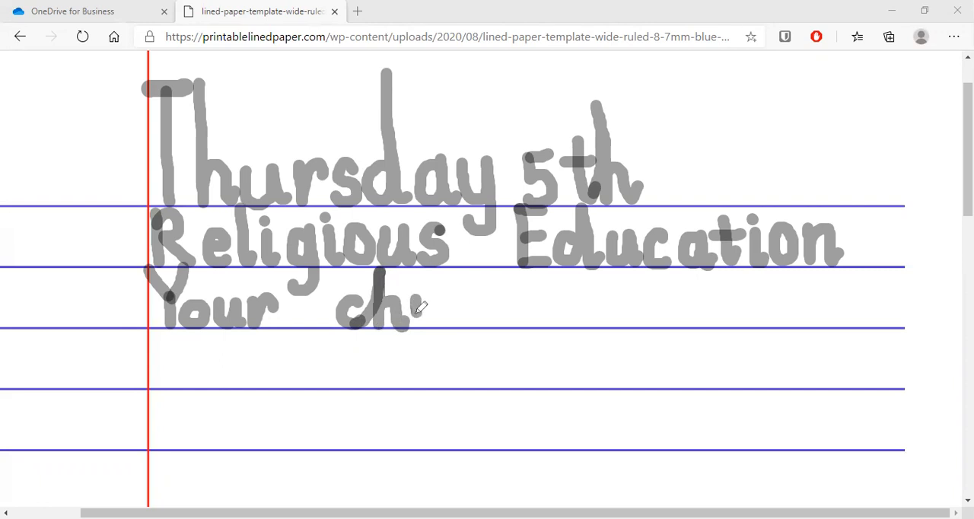
# - Continue penning the word 'children' after 'Your' on the third line
pyautogui.moveTo(419, 312); pyautogui.dragTo(417, 277)
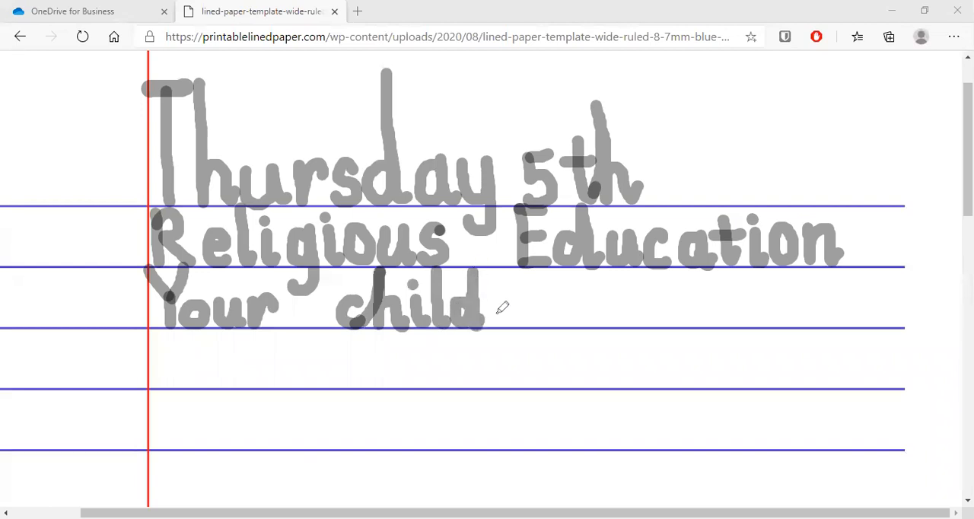
pyautogui.moveTo(496, 295)
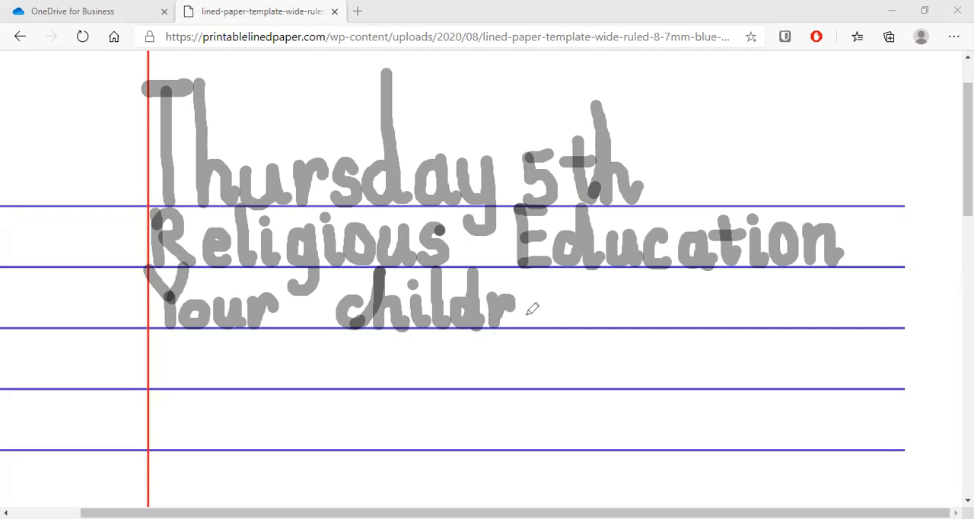
pyautogui.moveTo(523, 312)
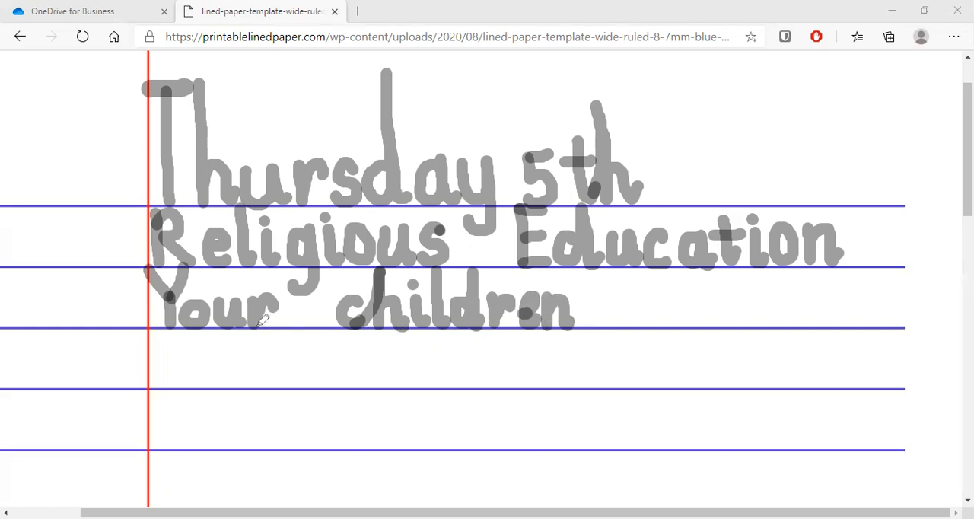
pyautogui.moveTo(764, 294)
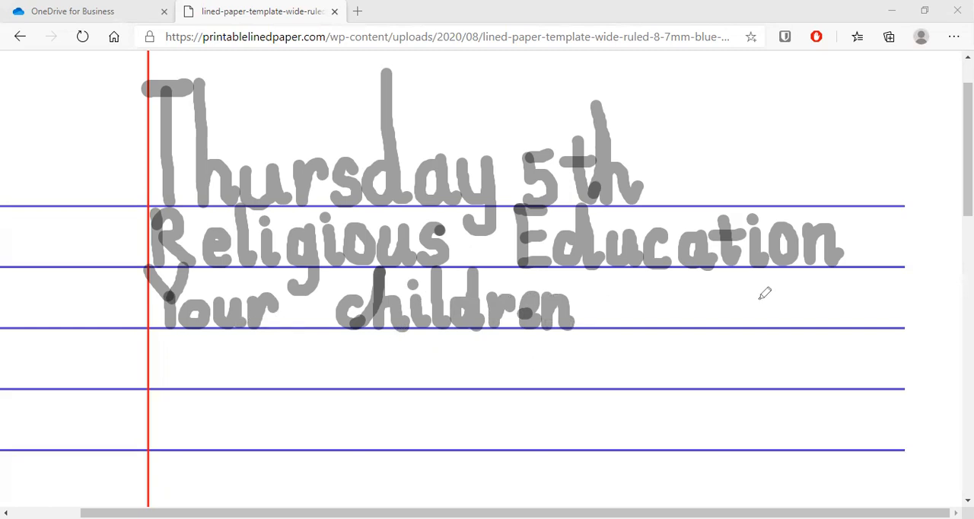
pyautogui.moveTo(601, 313)
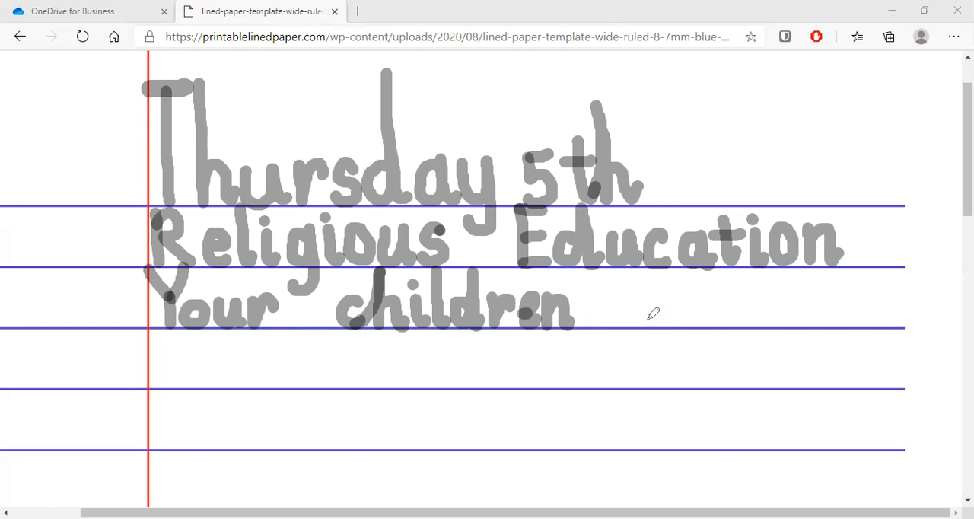
pyautogui.moveTo(662, 297)
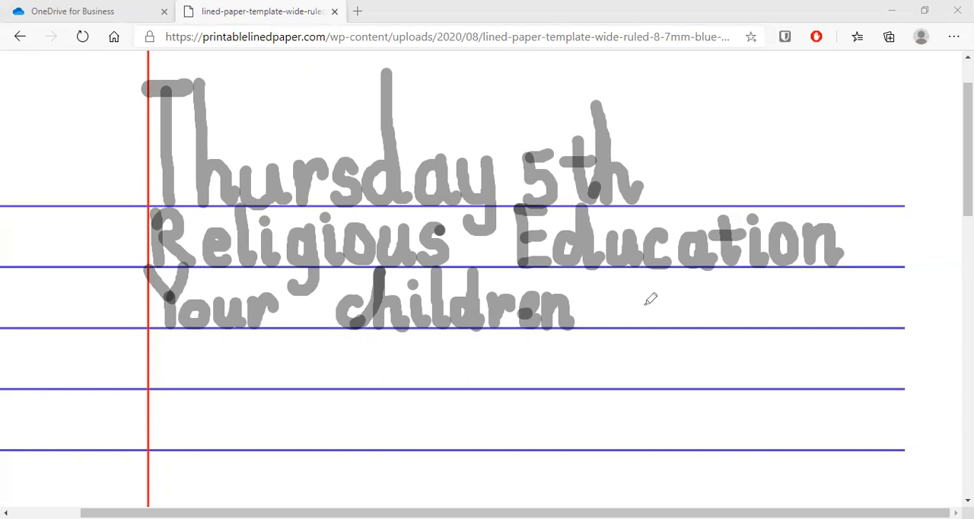
pyautogui.moveTo(651, 302)
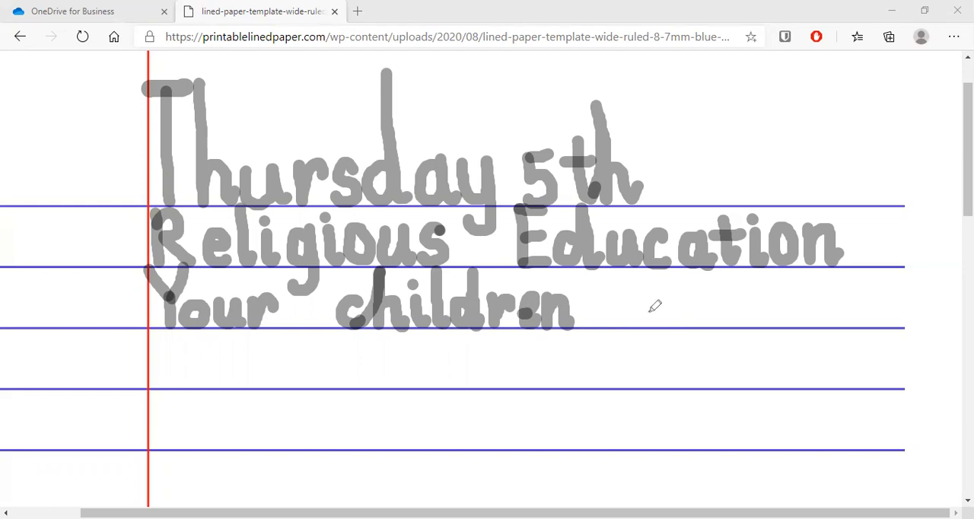
pyautogui.moveTo(660, 302)
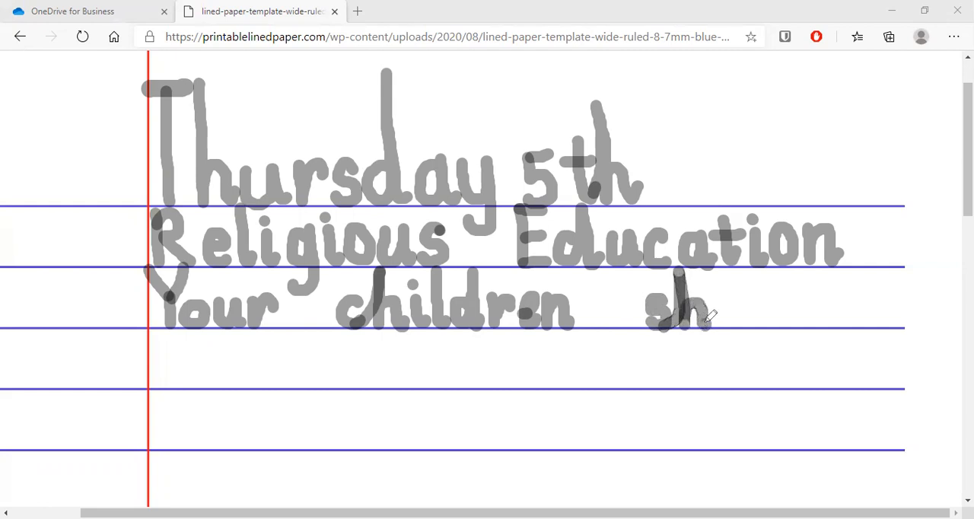
pyautogui.moveTo(722, 307)
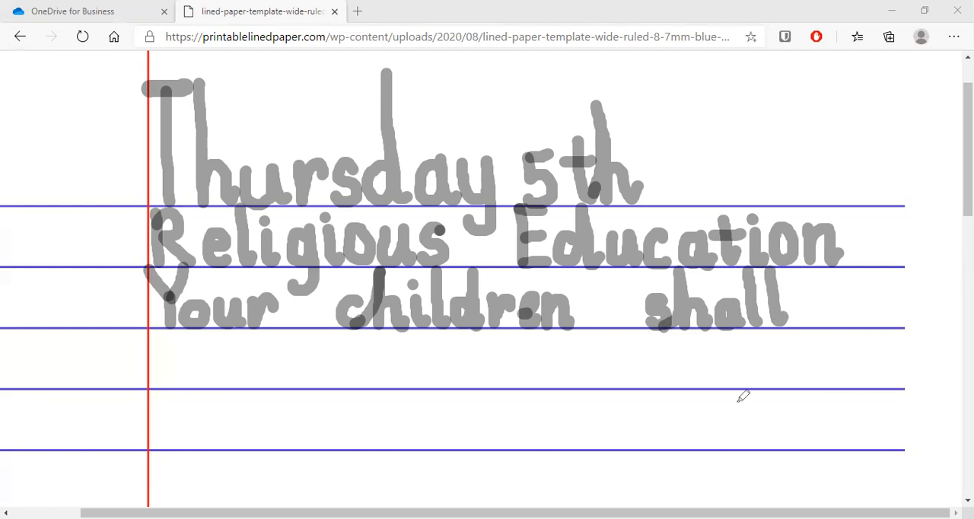
pyautogui.moveTo(785, 355)
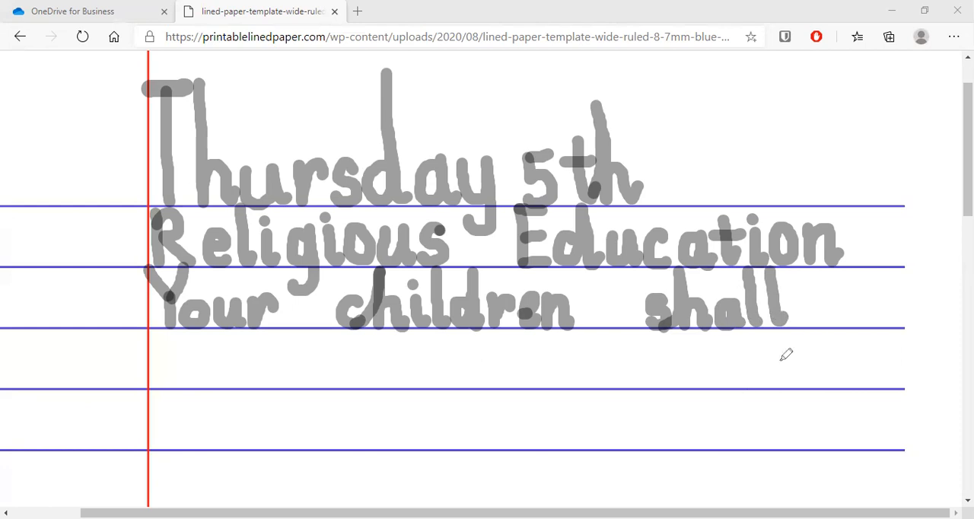
pyautogui.moveTo(837, 274)
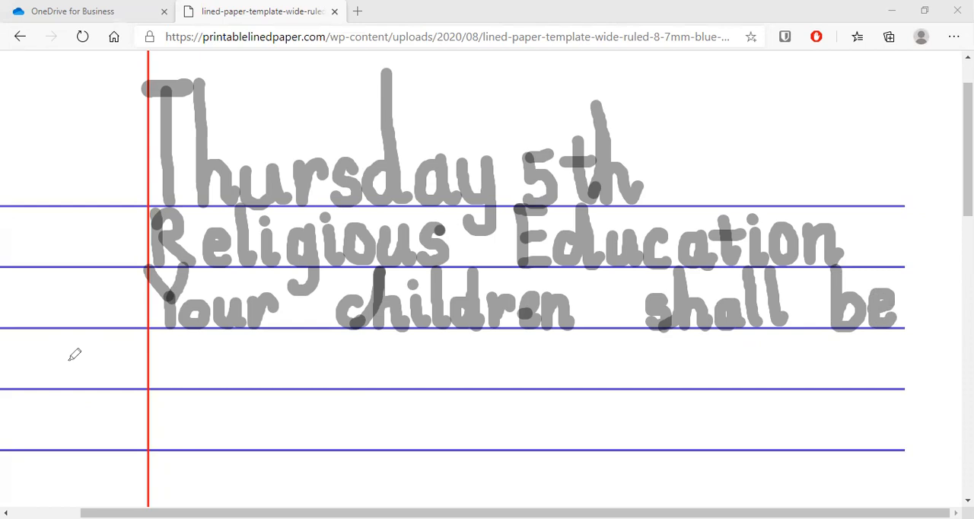
pyautogui.moveTo(176, 363)
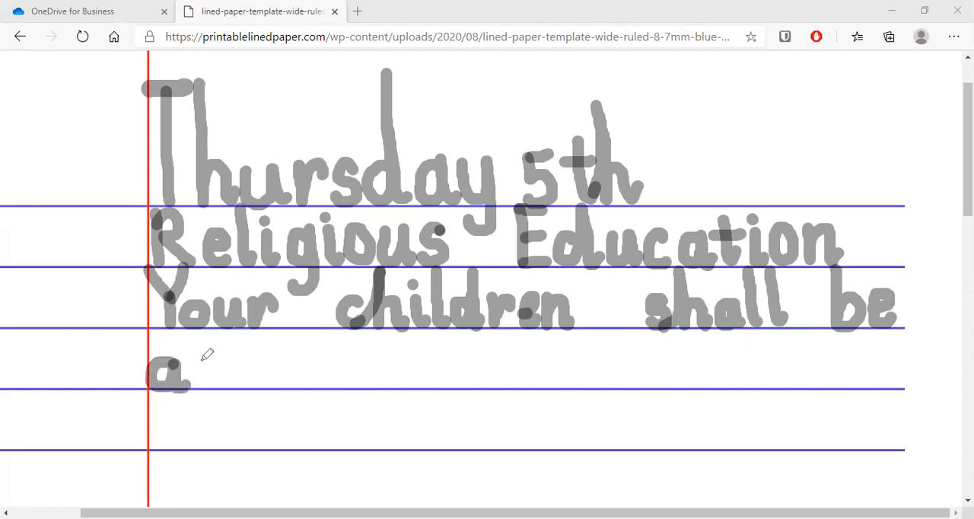
pyautogui.moveTo(215, 352)
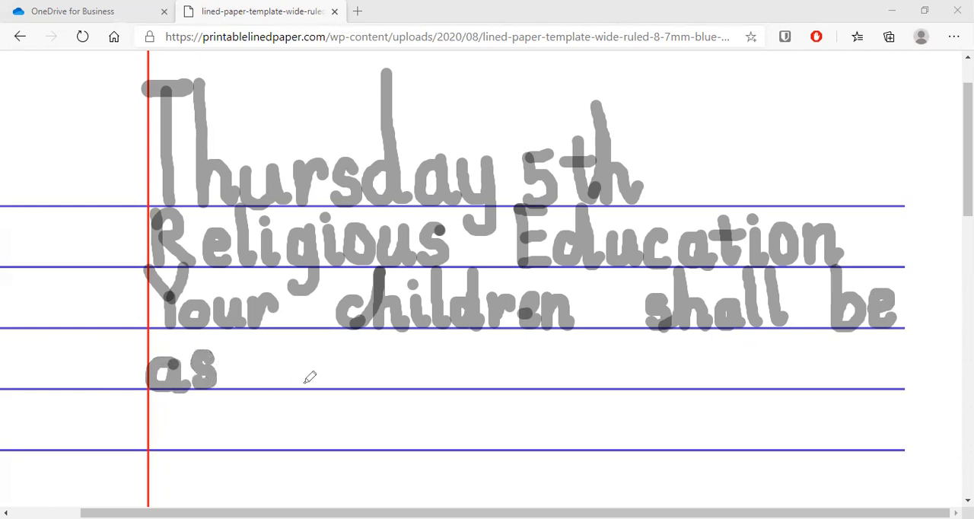
pyautogui.moveTo(311, 364)
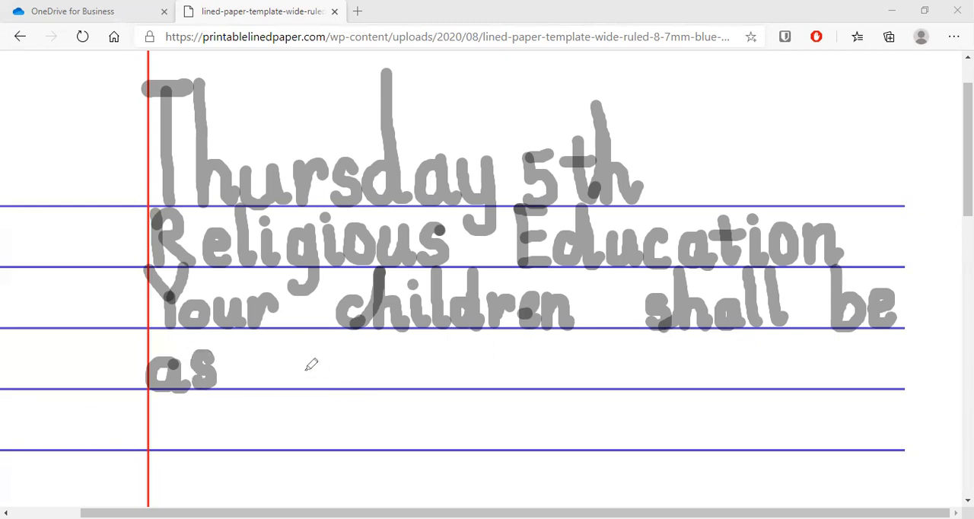
pyautogui.moveTo(296, 369)
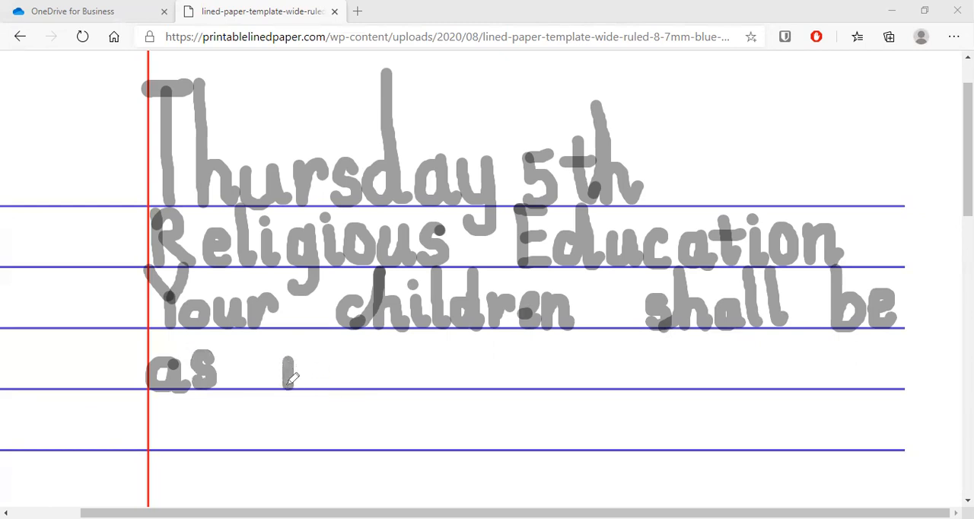
# - Write the m that begins 'many' after 'as' on the fourth line
pyautogui.moveTo(286, 362); pyautogui.dragTo(305, 384)
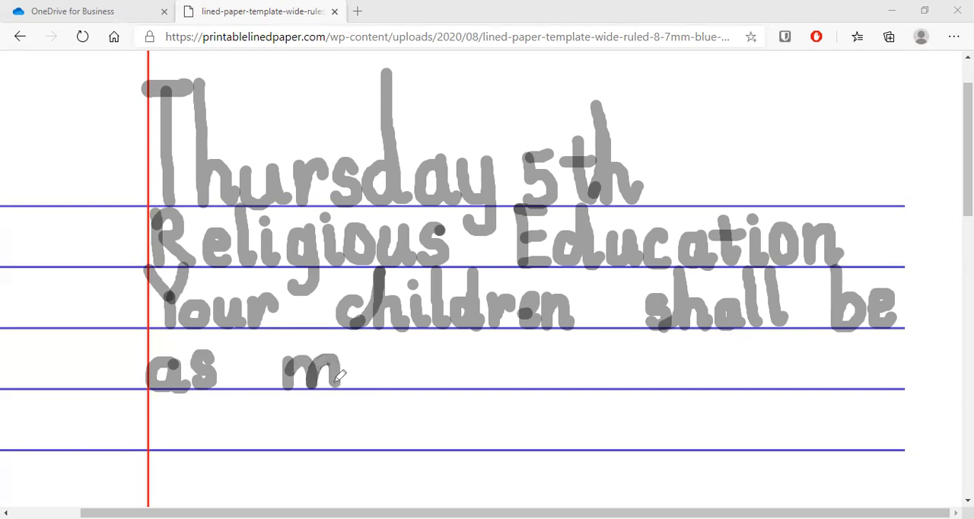
pyautogui.moveTo(365, 359)
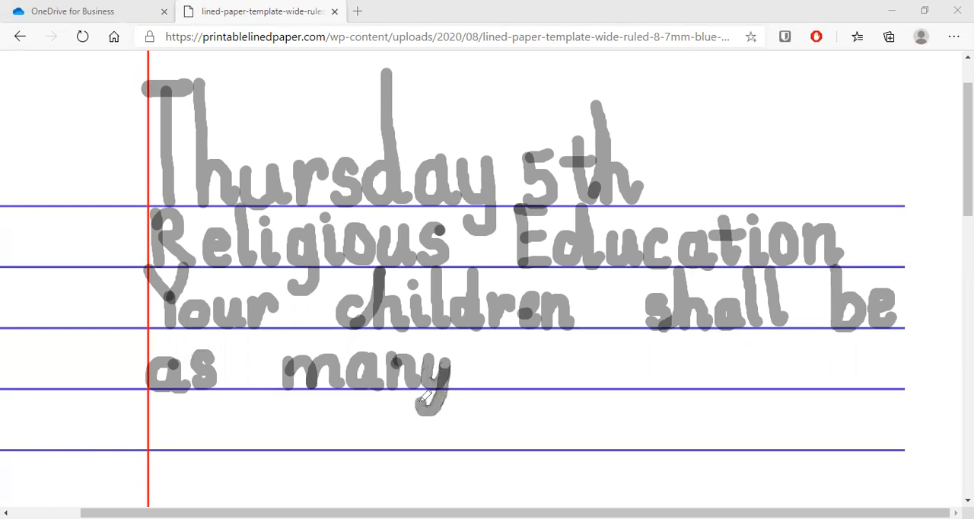
pyautogui.moveTo(551, 331)
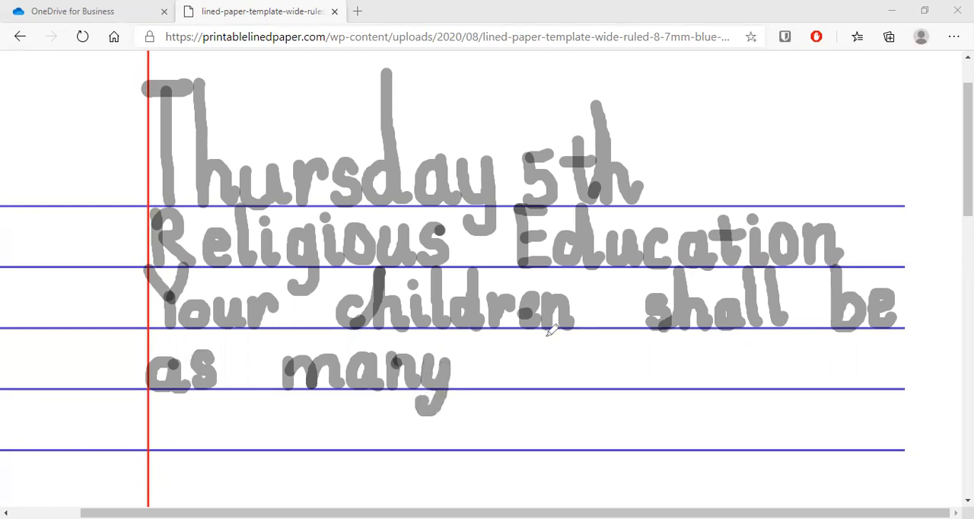
pyautogui.moveTo(849, 305)
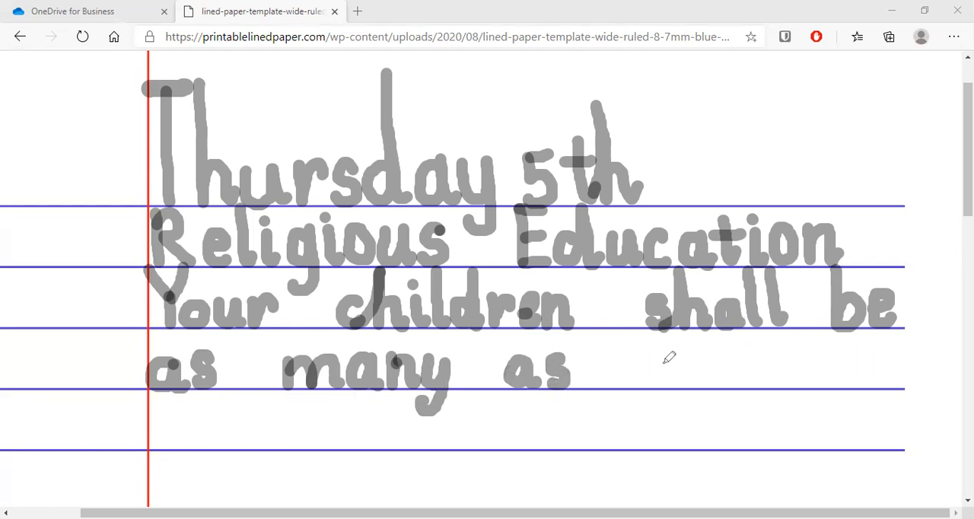
pyautogui.moveTo(638, 347)
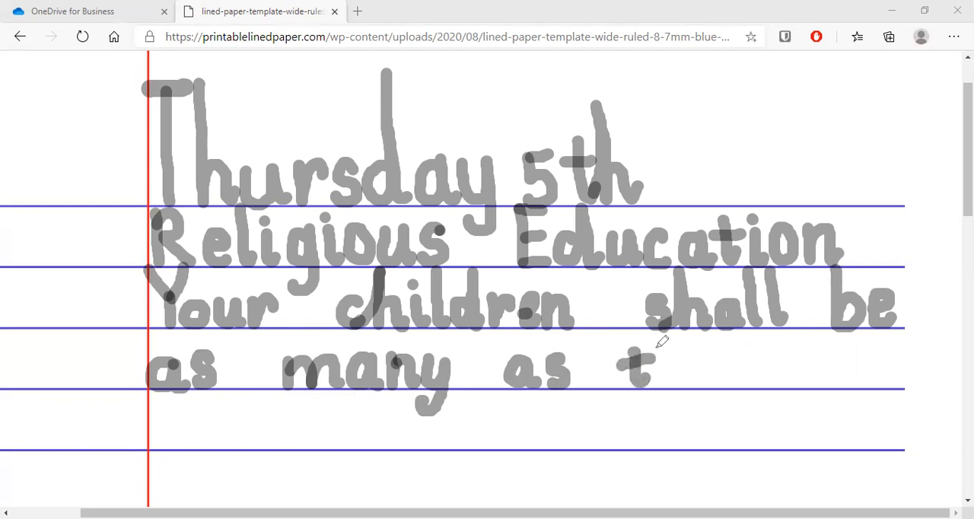
# - Draw the t beginning 'the' after 'as many as'
pyautogui.moveTo(660, 341); pyautogui.dragTo(668, 383)
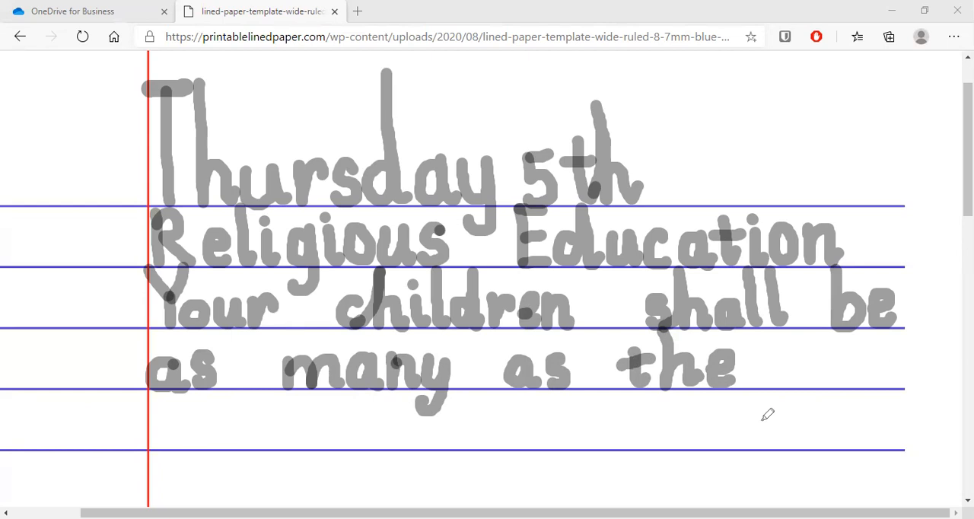
pyautogui.moveTo(228, 469)
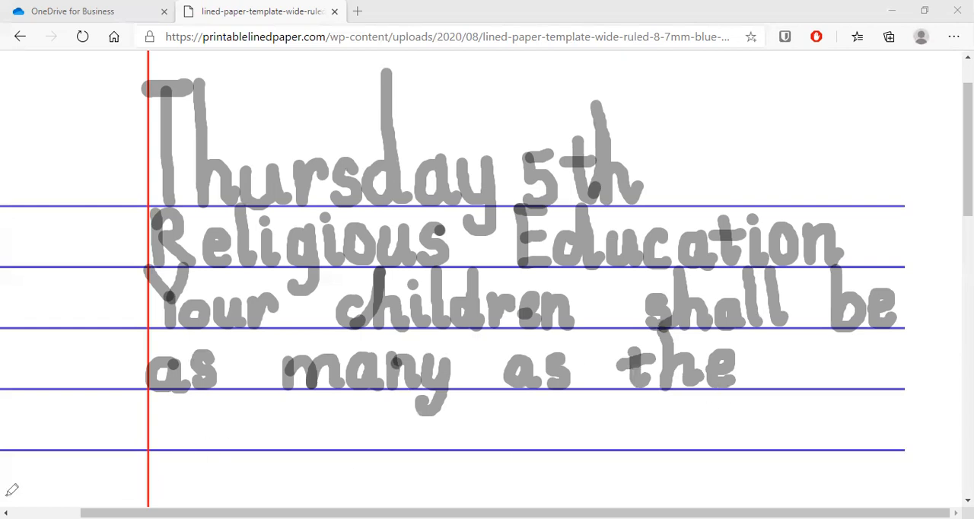
pyautogui.moveTo(807, 351)
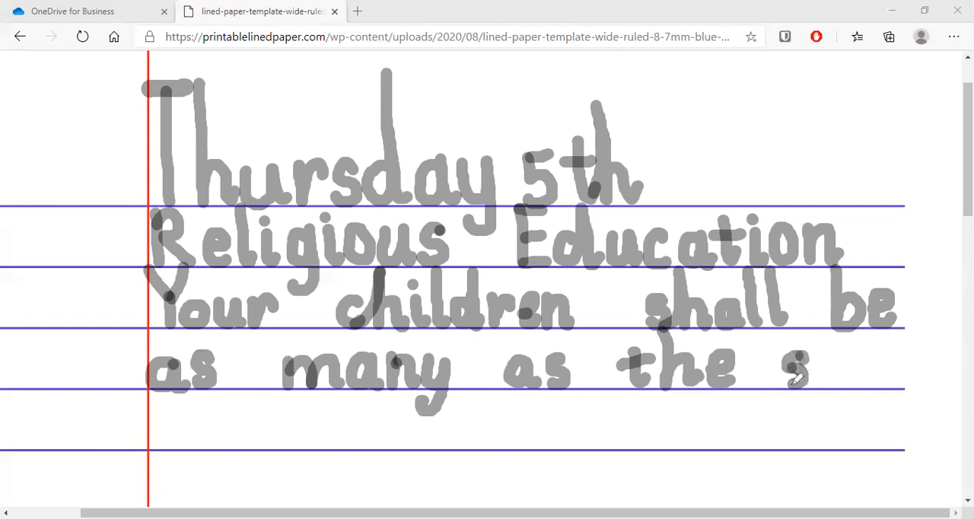
pyautogui.moveTo(819, 349)
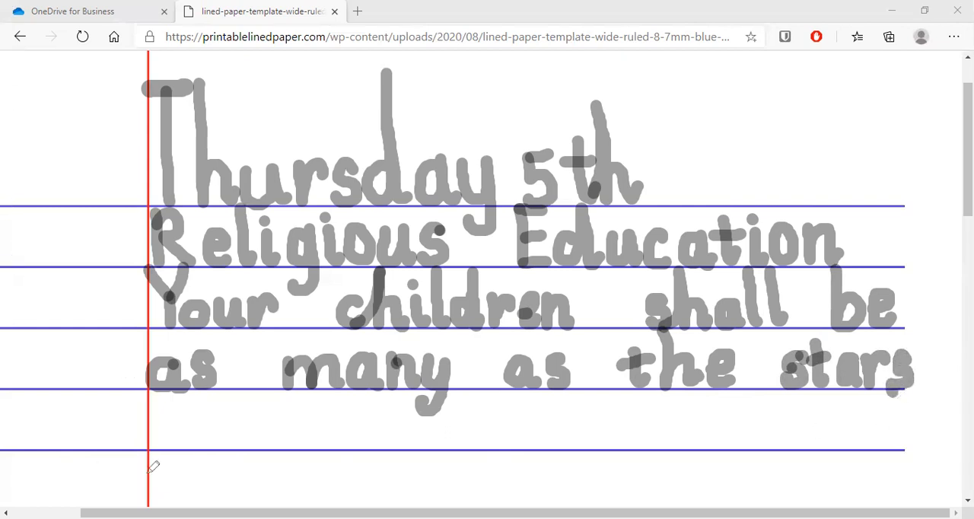
pyautogui.moveTo(167, 424)
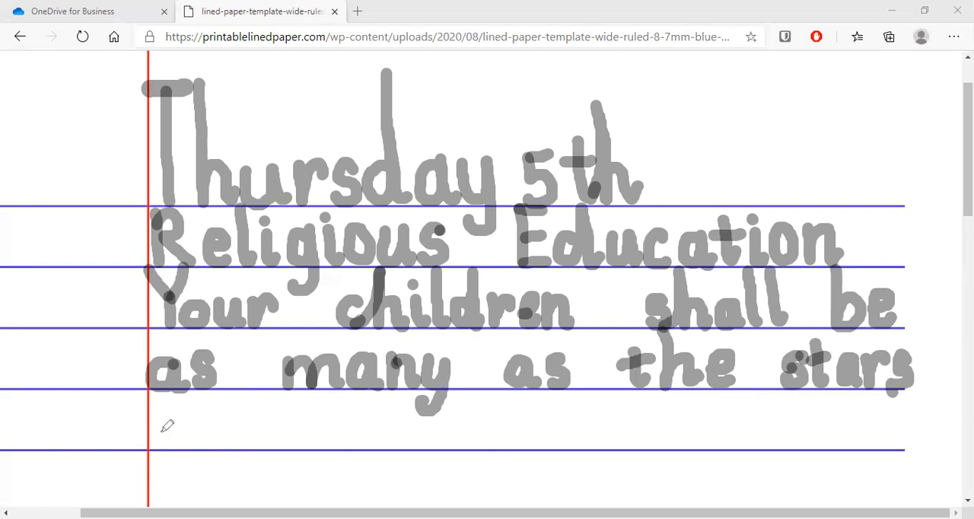
pyautogui.moveTo(160, 417)
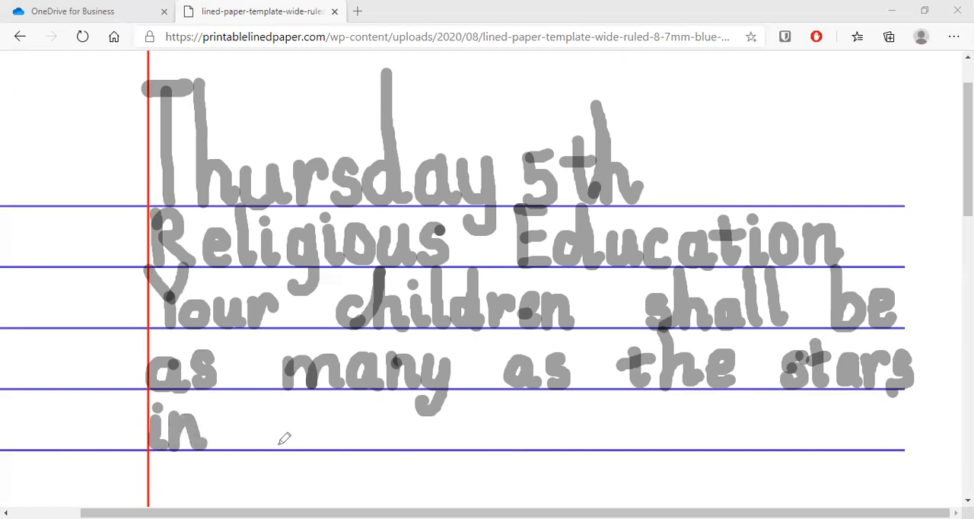
pyautogui.moveTo(304, 420)
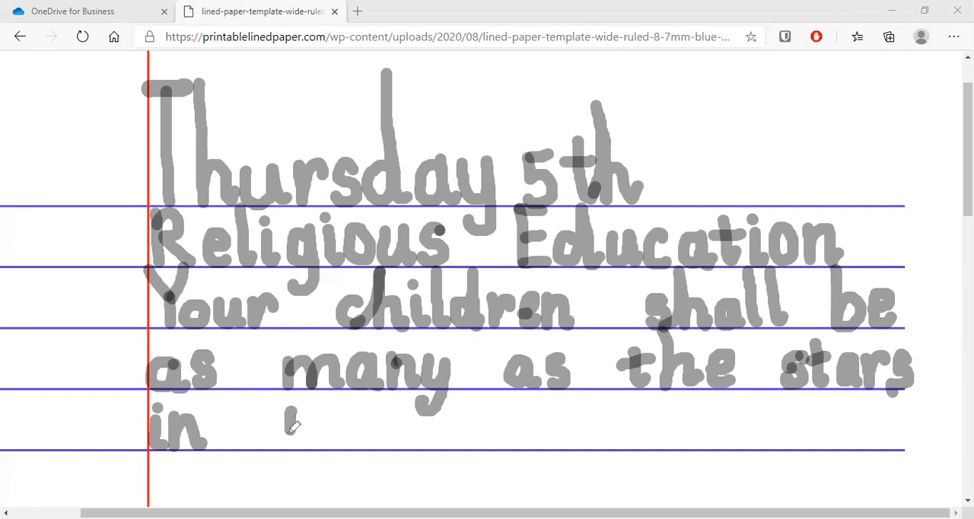
# - Handwrite 'the sky.' after 'in' on the fifth line, ending with a full stop
pyautogui.moveTo(286, 426); pyautogui.dragTo(301, 449)
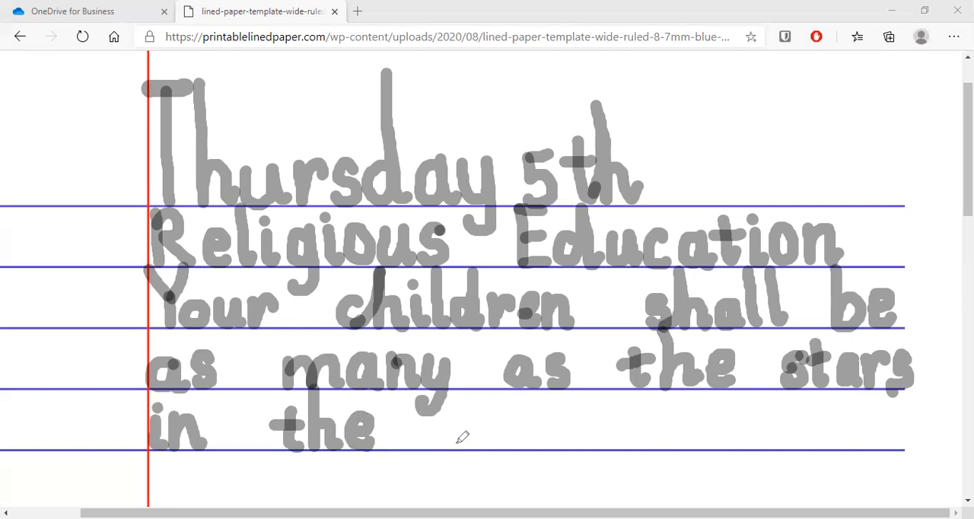
pyautogui.moveTo(478, 414)
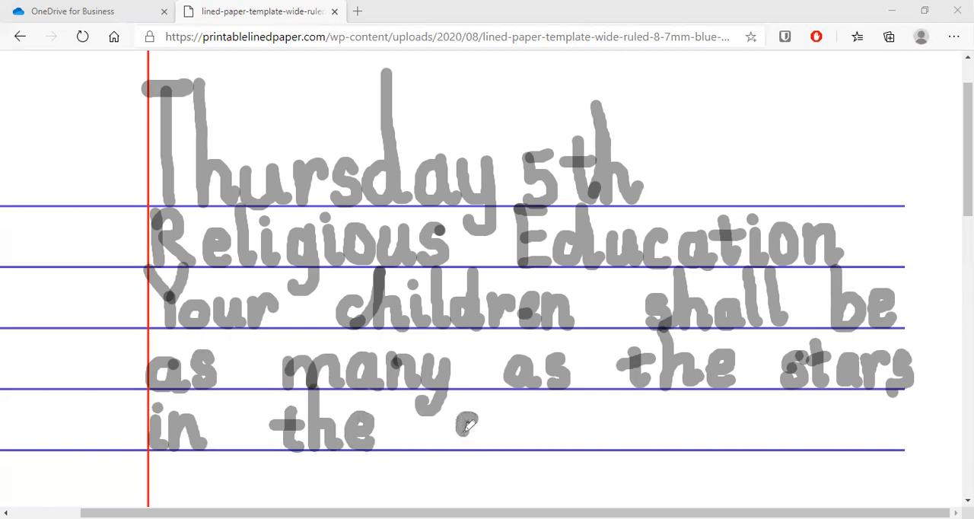
pyautogui.click(469, 433)
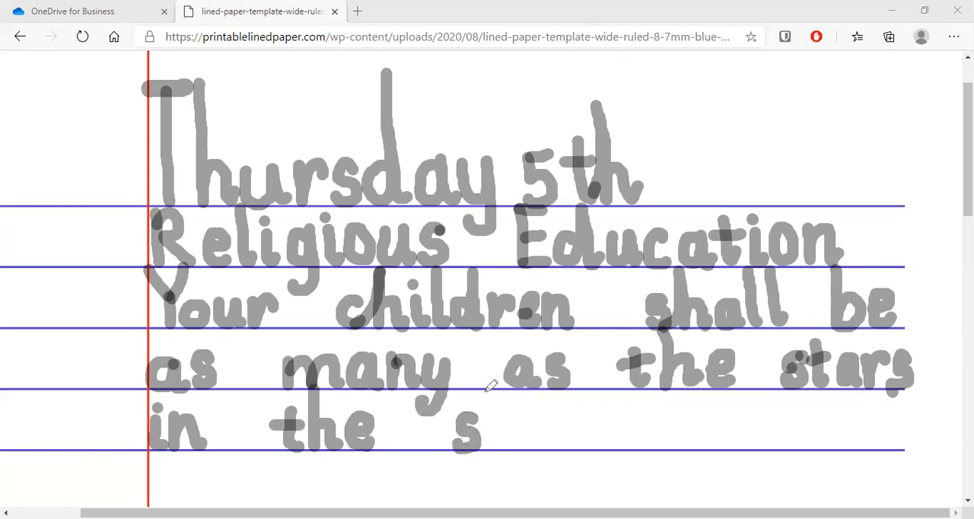
pyautogui.moveTo(490, 399); pyautogui.dragTo(494, 438)
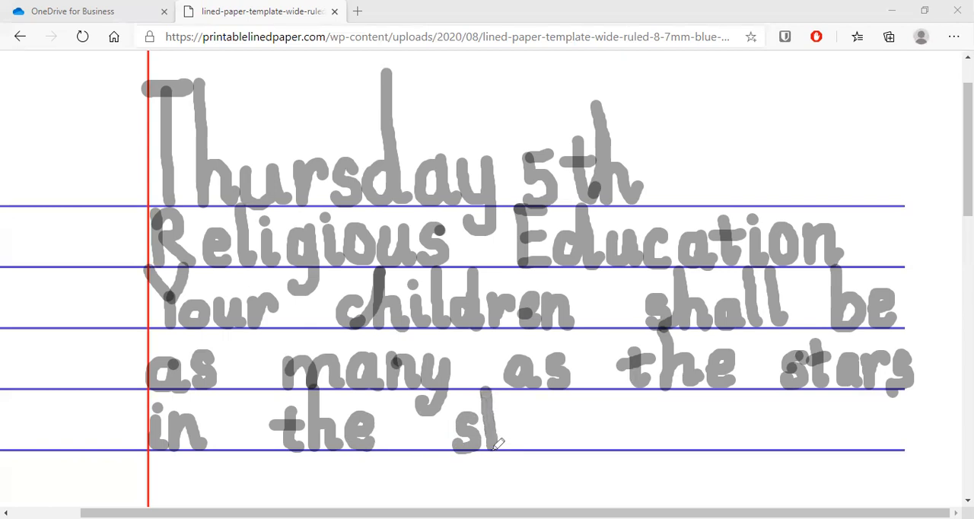
pyautogui.moveTo(490, 403); pyautogui.dragTo(499, 444)
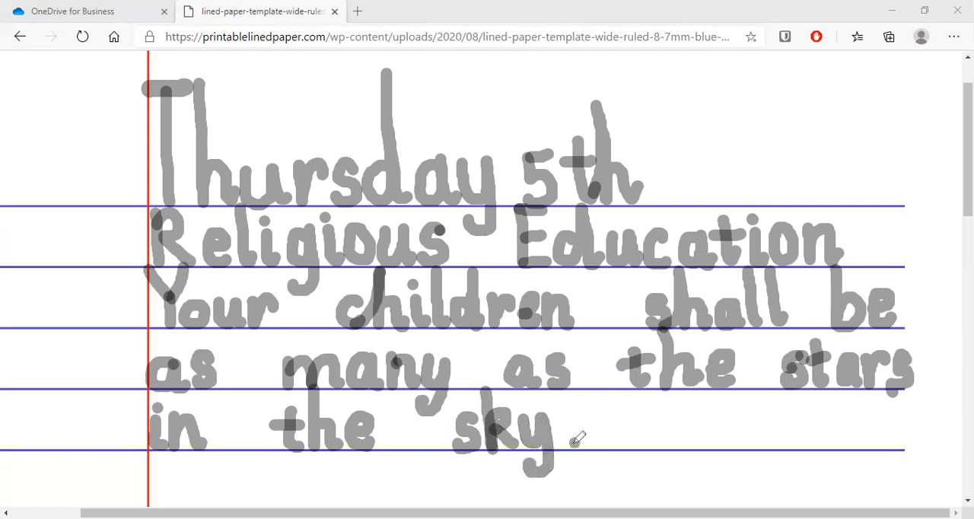
pyautogui.click(576, 438)
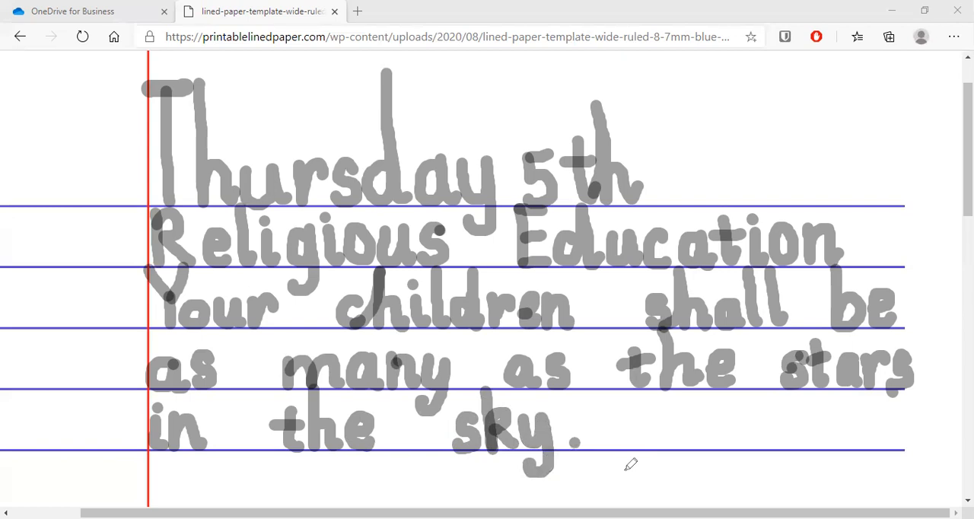